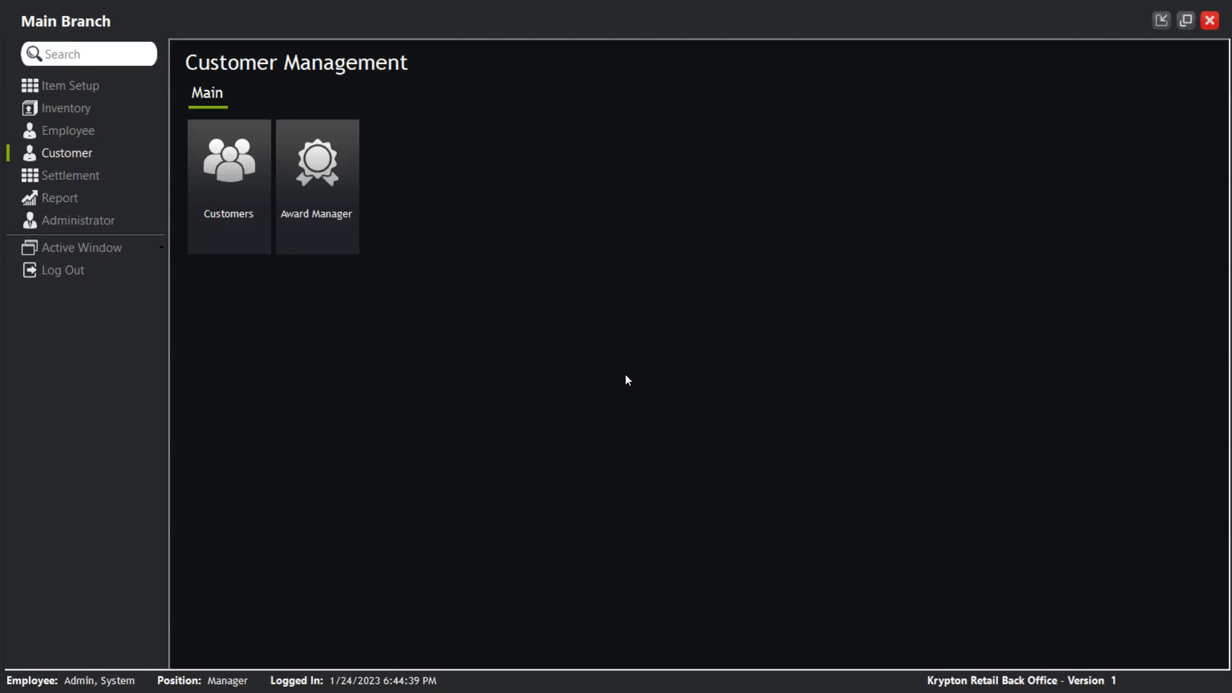
pyautogui.moveTo(519, 327)
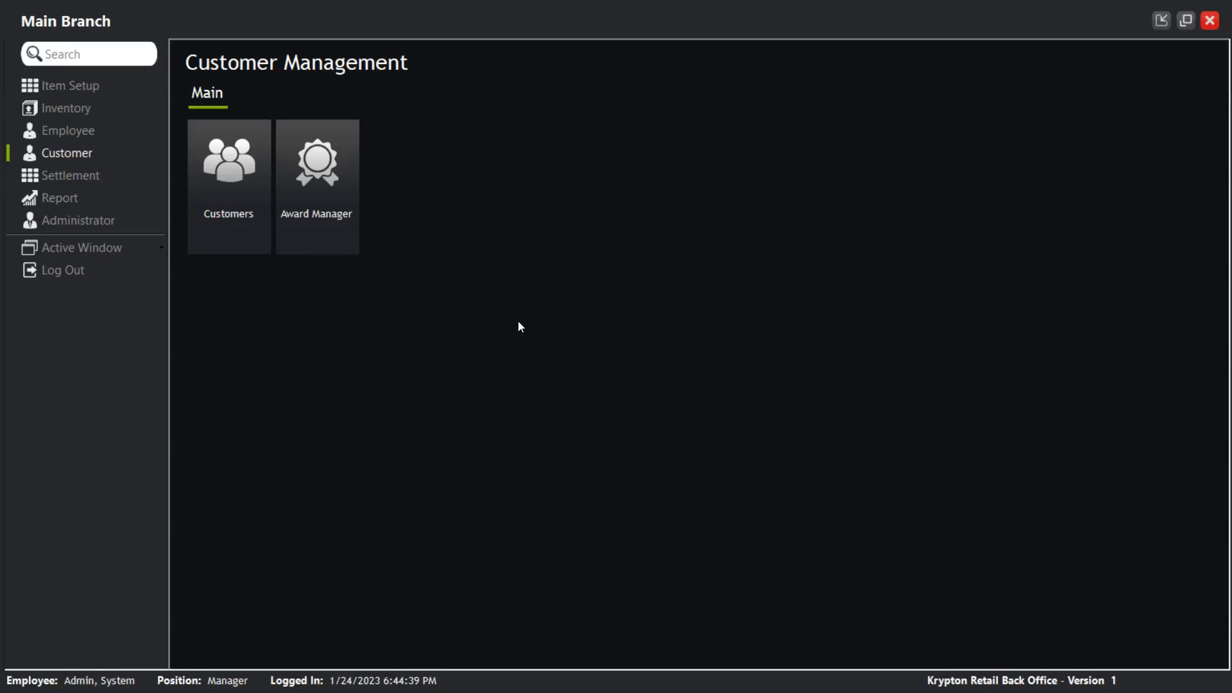
pyautogui.moveTo(530, 290)
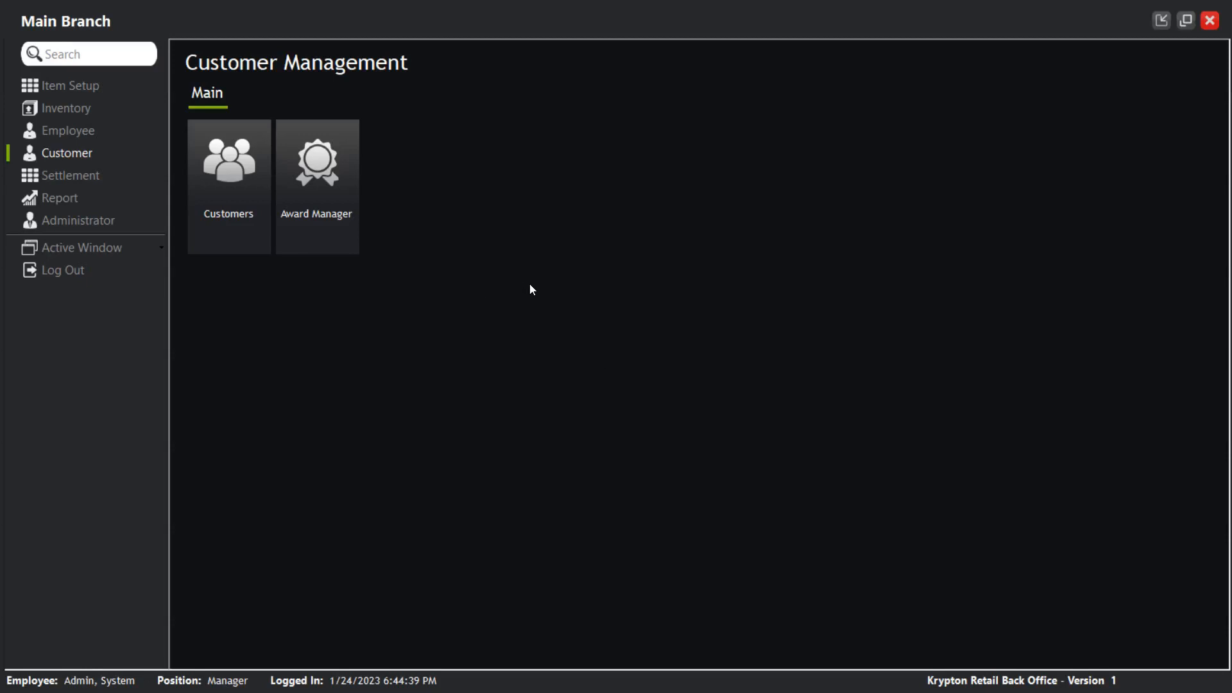
pyautogui.moveTo(483, 145)
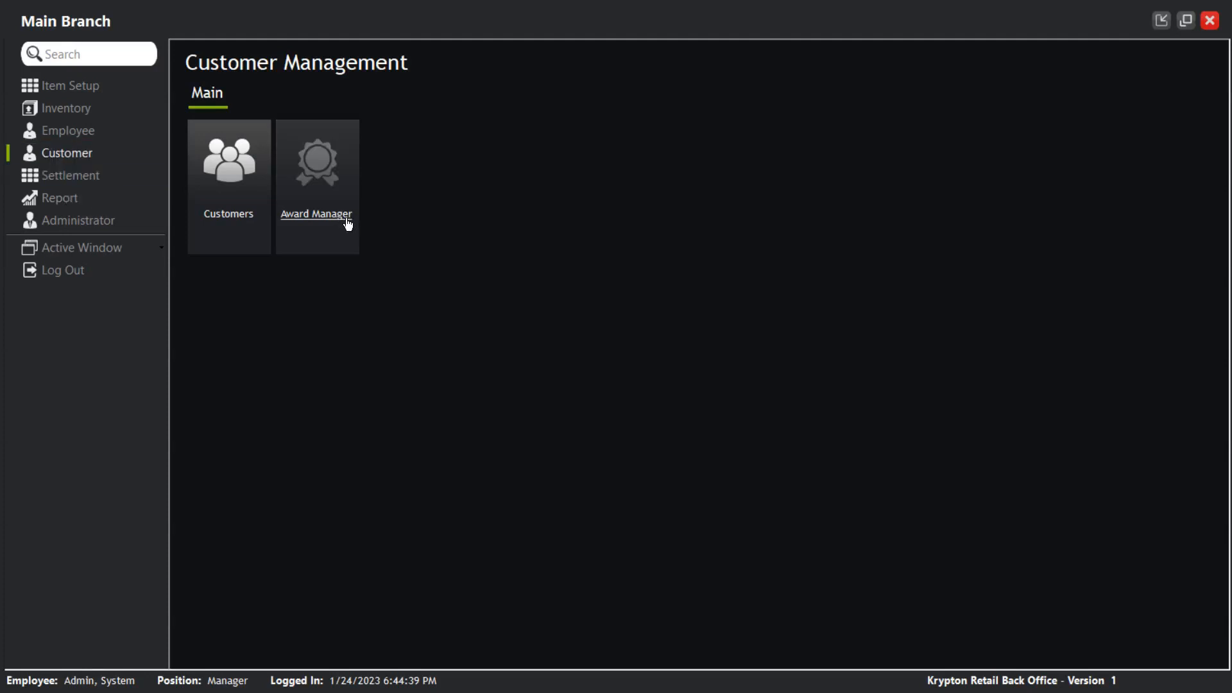
# Step: Open Award Manager and inspect the last customer's award history, then close it
pyautogui.click(316, 165)
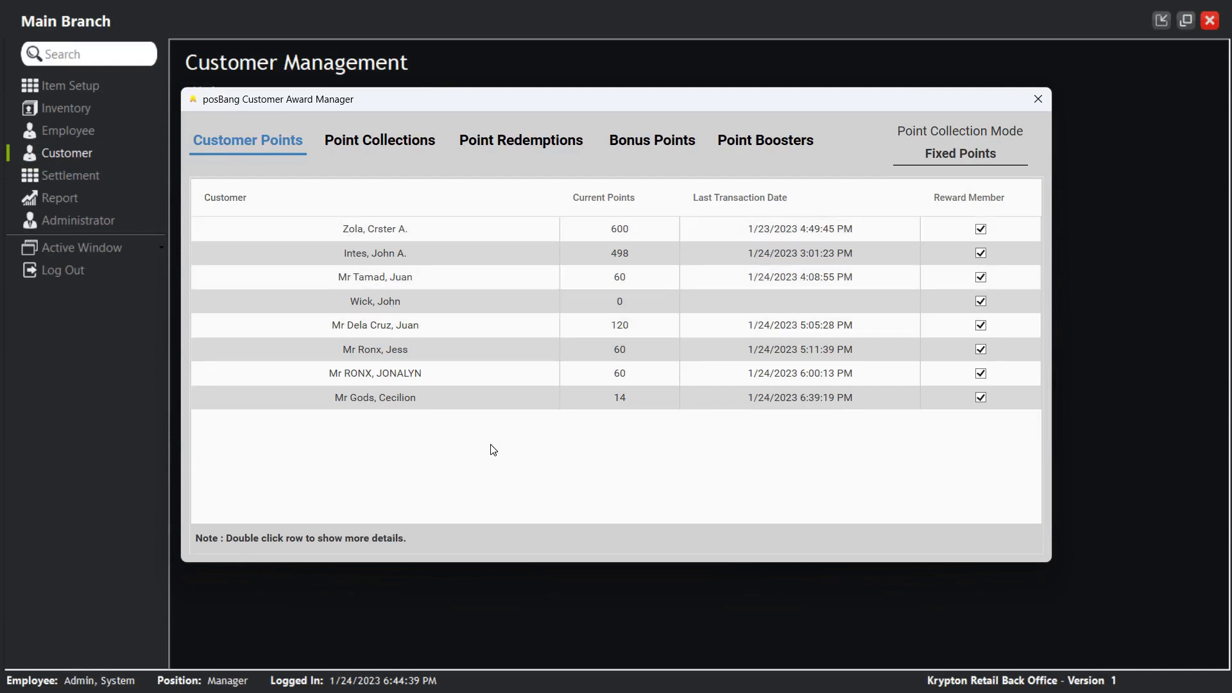
pyautogui.moveTo(598, 417)
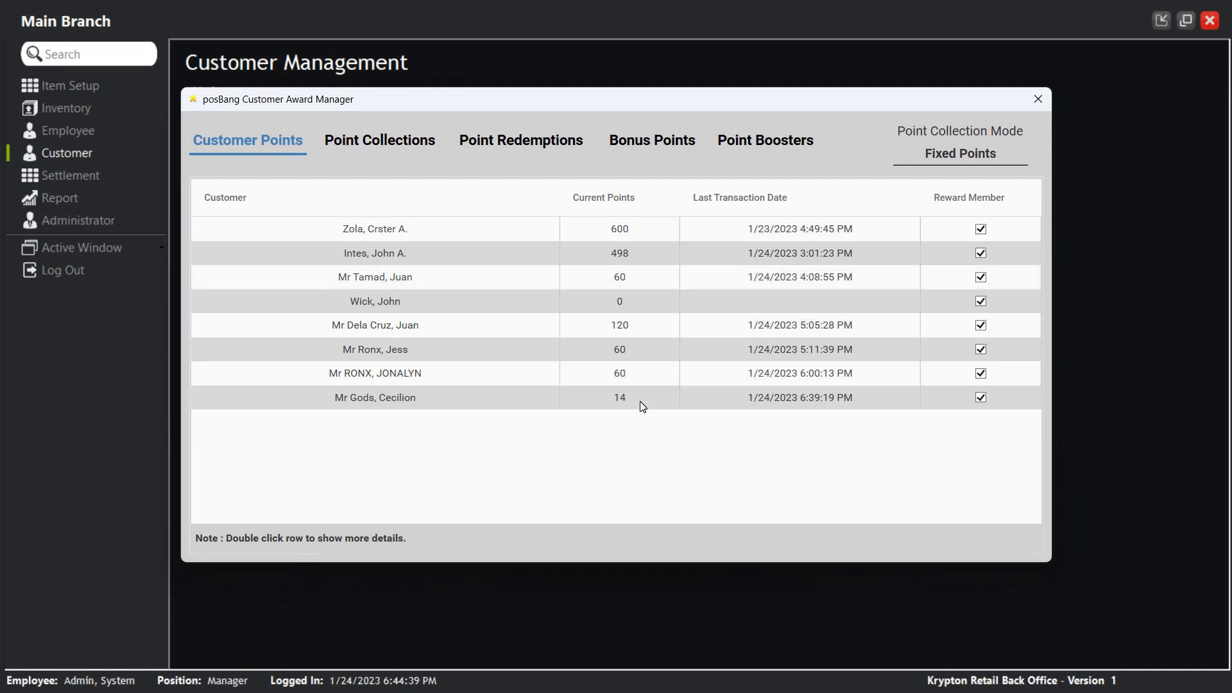
pyautogui.doubleClick(375, 397)
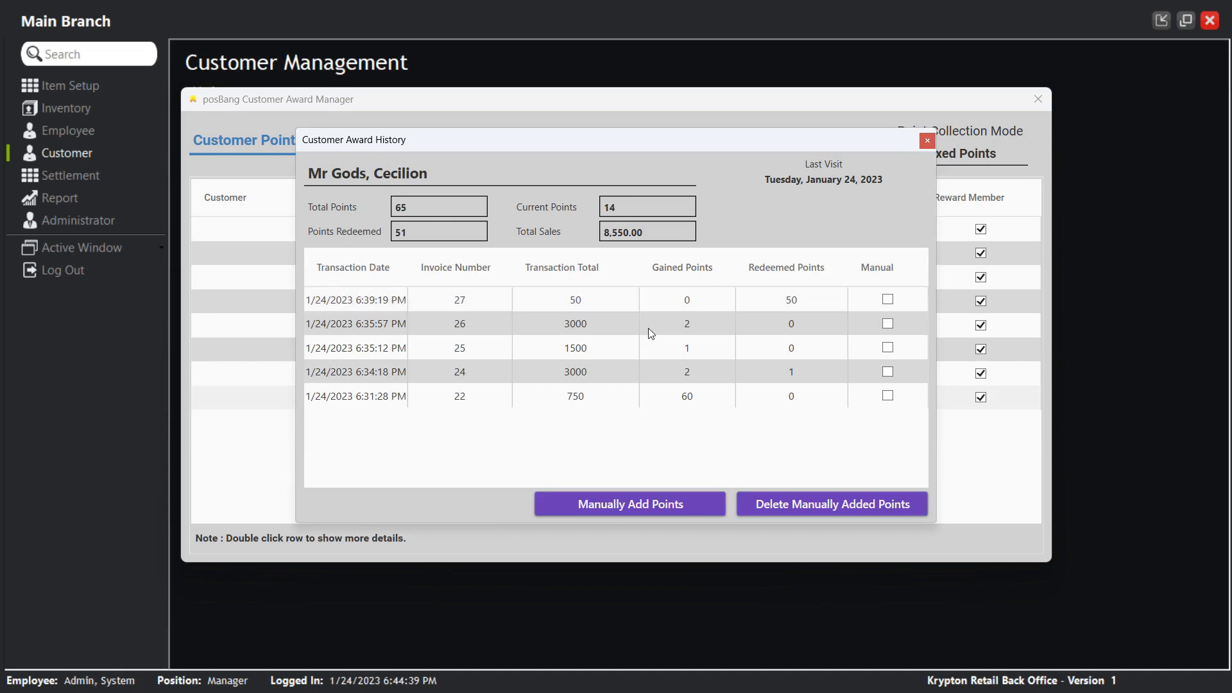
pyautogui.click(926, 140)
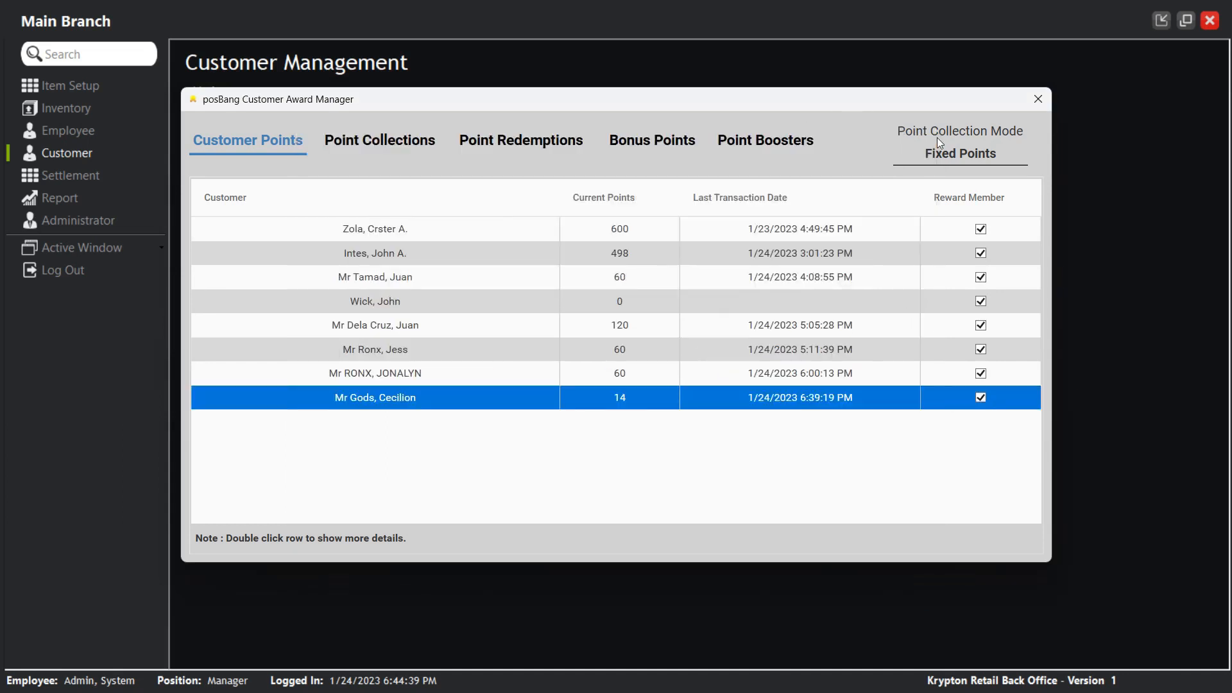
# Step: Check the fixed 1 point per 1,500.00 collection rate, then view the redemption rules
pyautogui.click(380, 139)
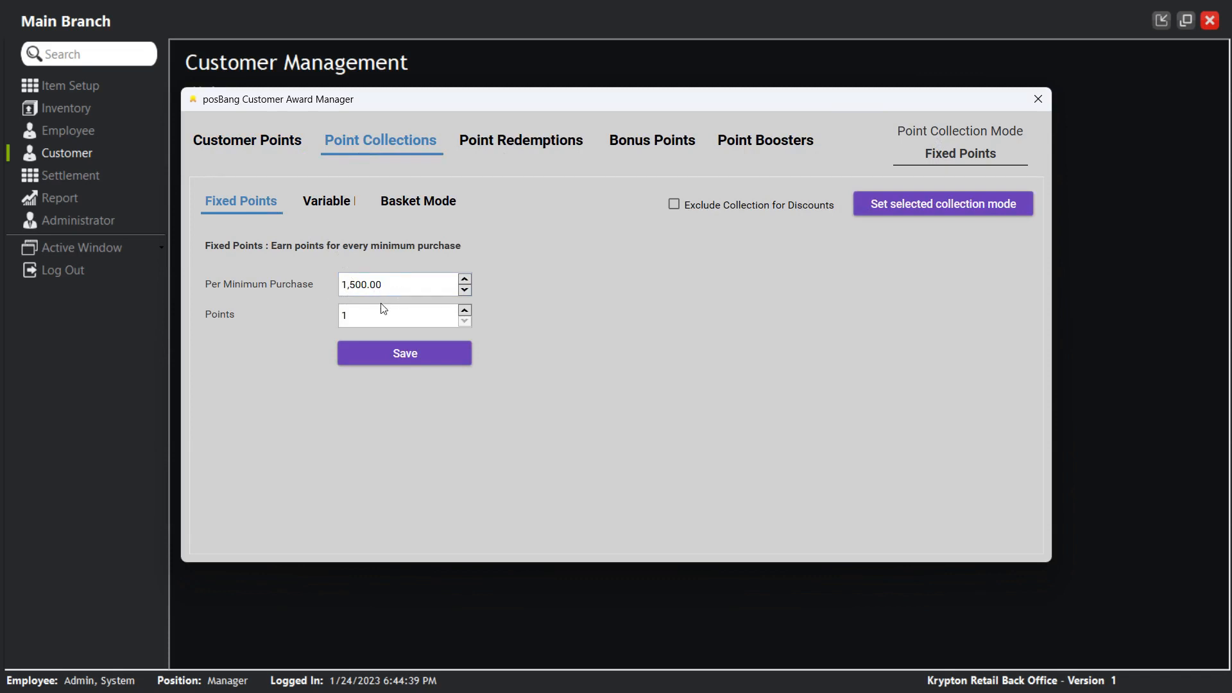
pyautogui.click(396, 315)
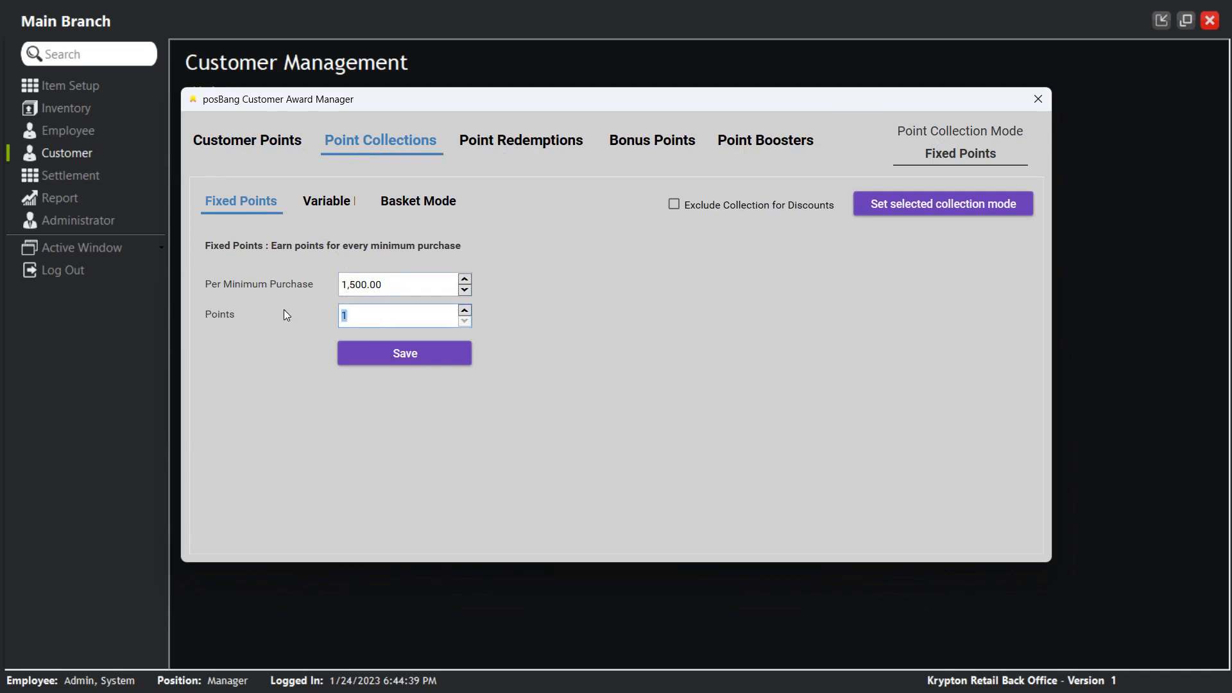
pyautogui.click(520, 140)
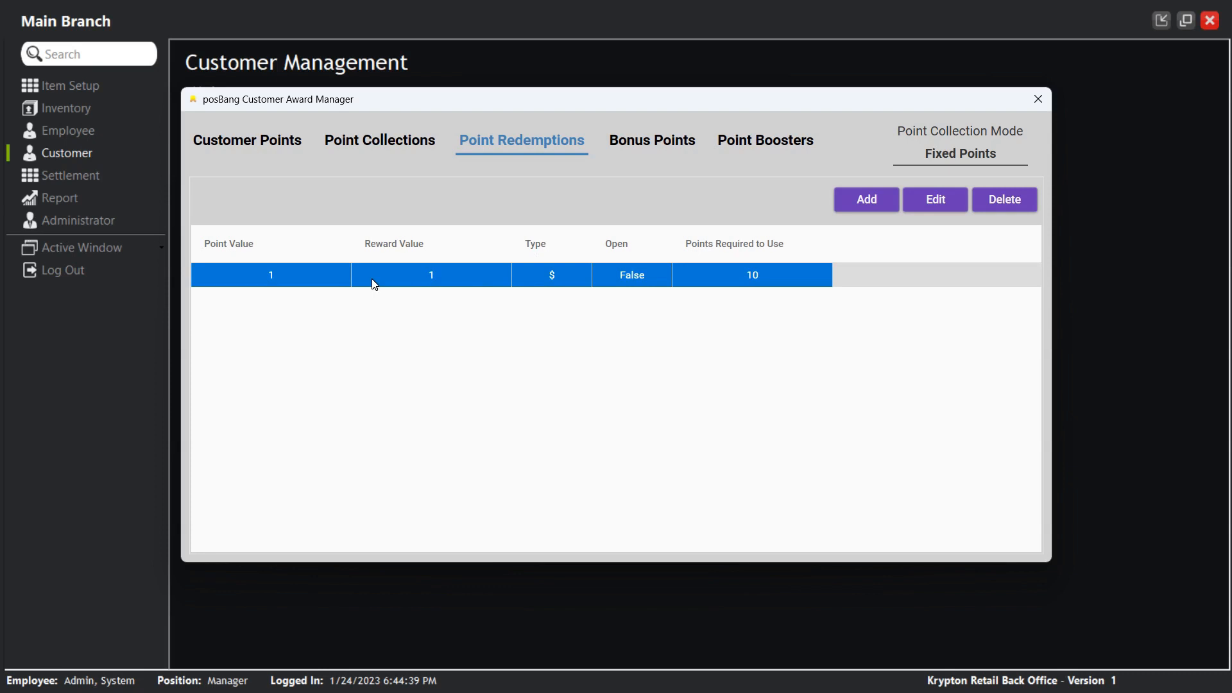
# Step: Inspect the 1-point-to-$1 redemption rule's entry details and cancel without changes
pyautogui.click(934, 199)
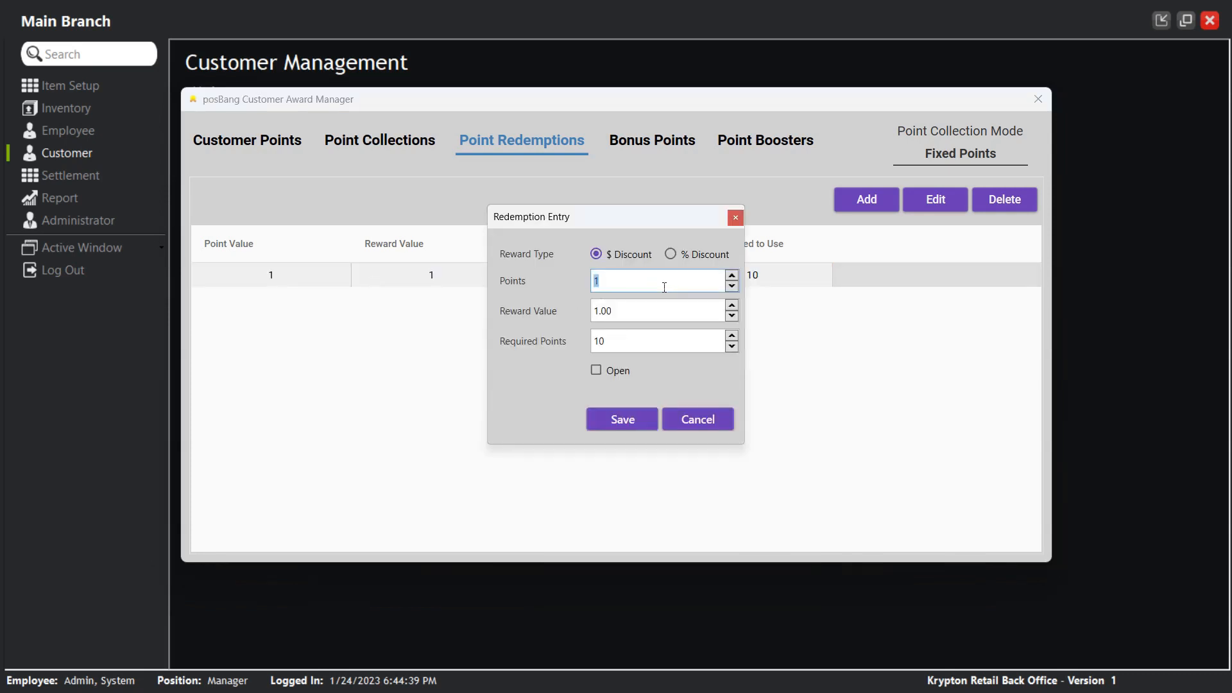
pyautogui.click(655, 311)
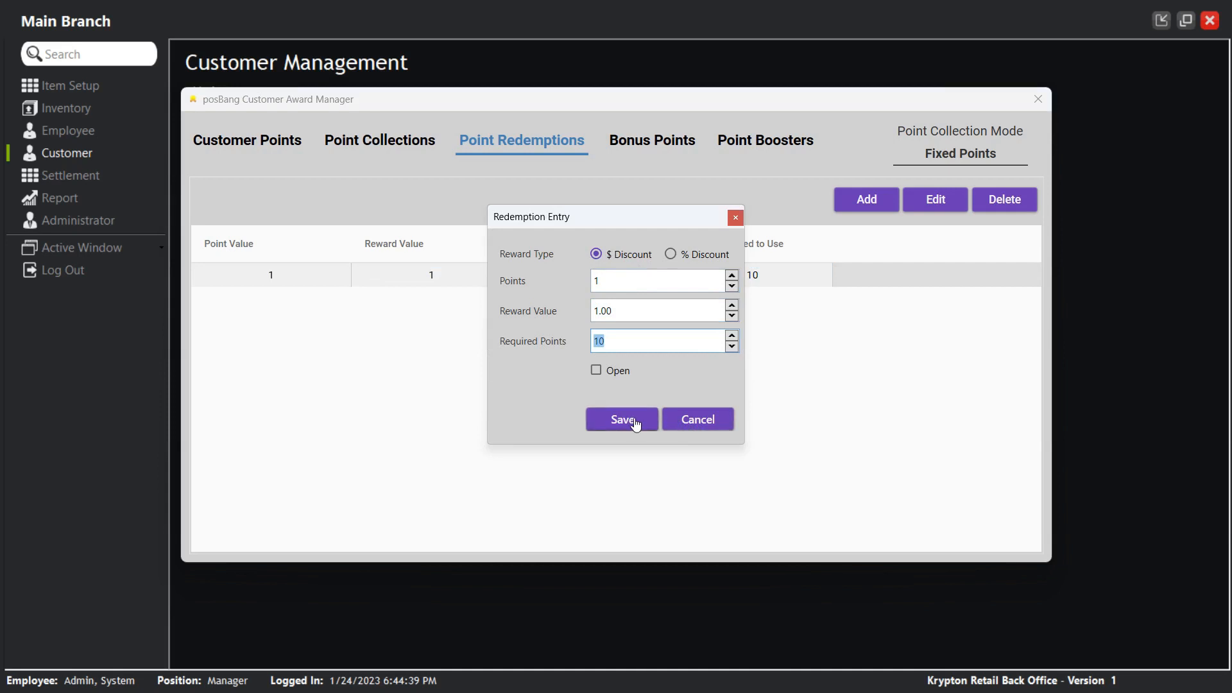
pyautogui.moveTo(716, 433)
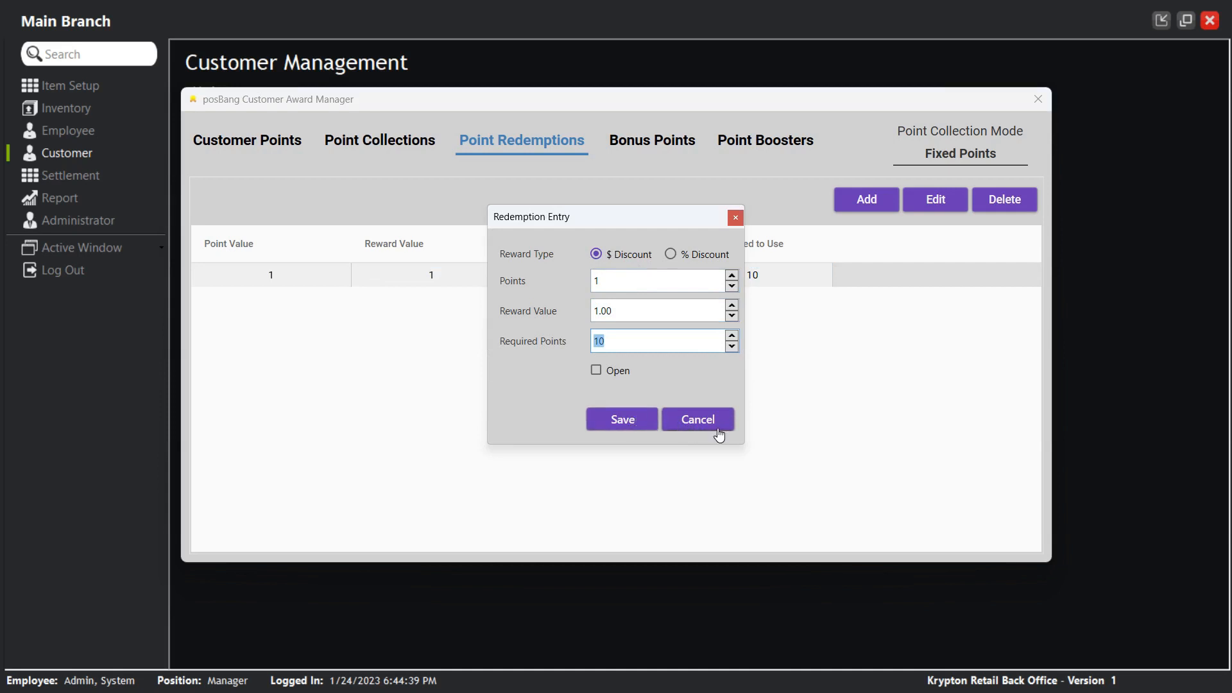
pyautogui.click(651, 140)
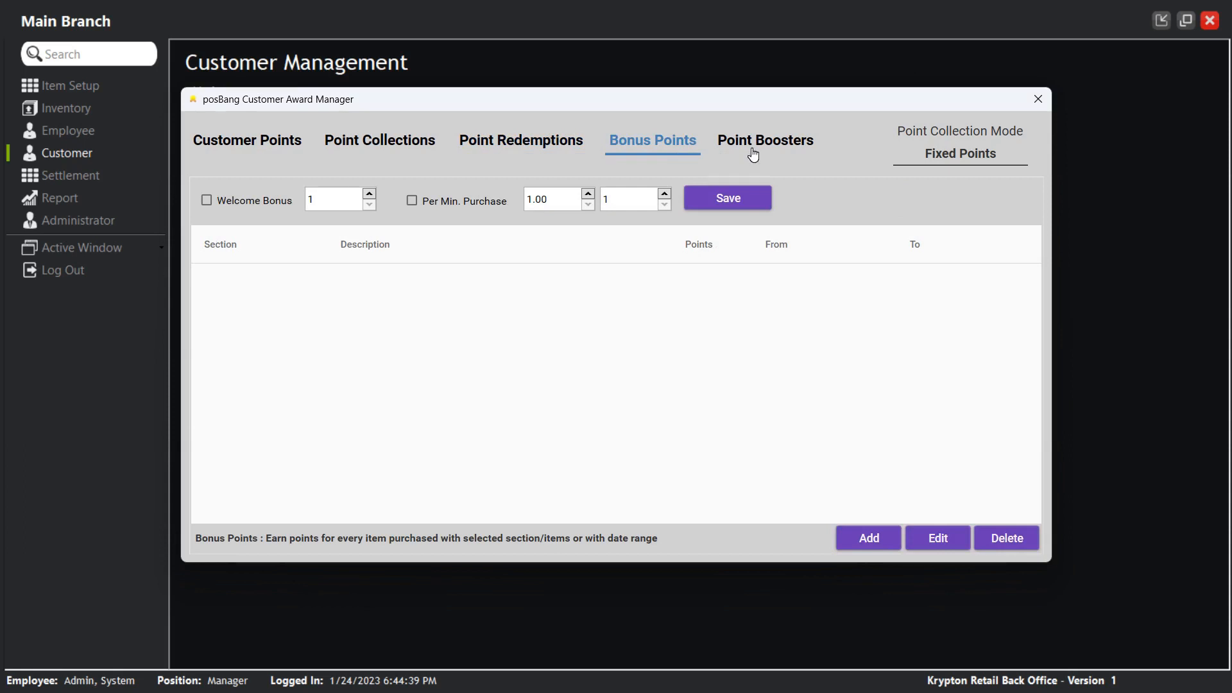
# Step: Check the empty point booster and purchase-level booster lists
pyautogui.click(764, 139)
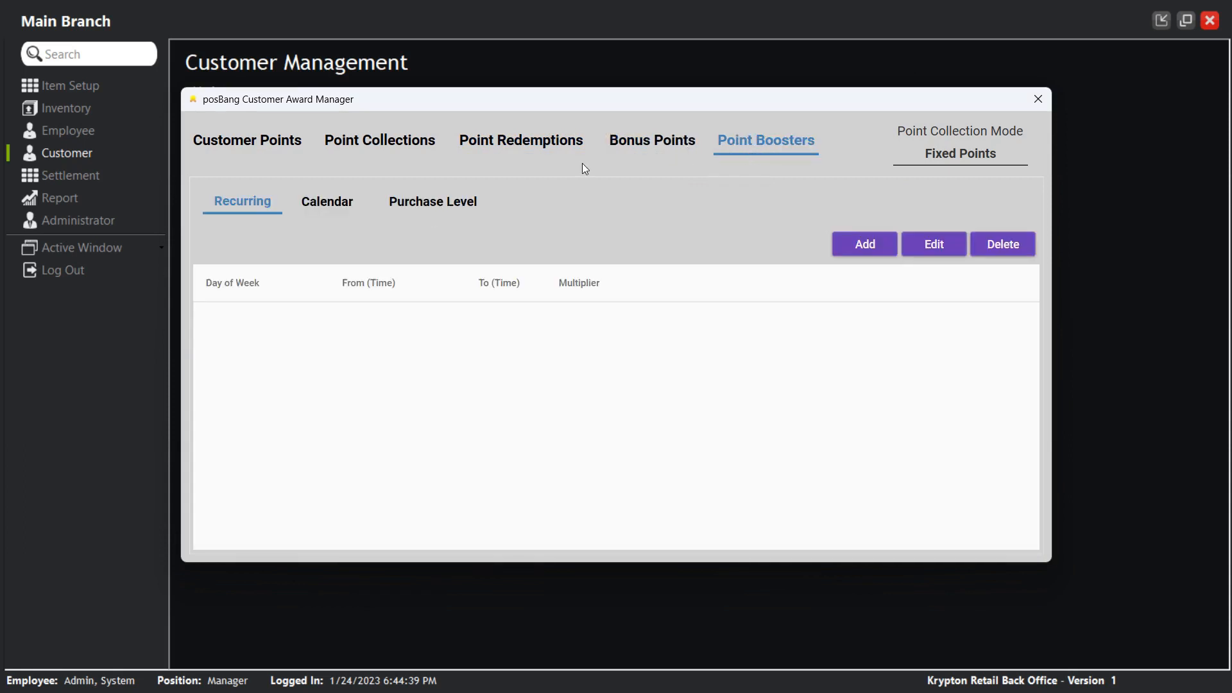
pyautogui.click(432, 201)
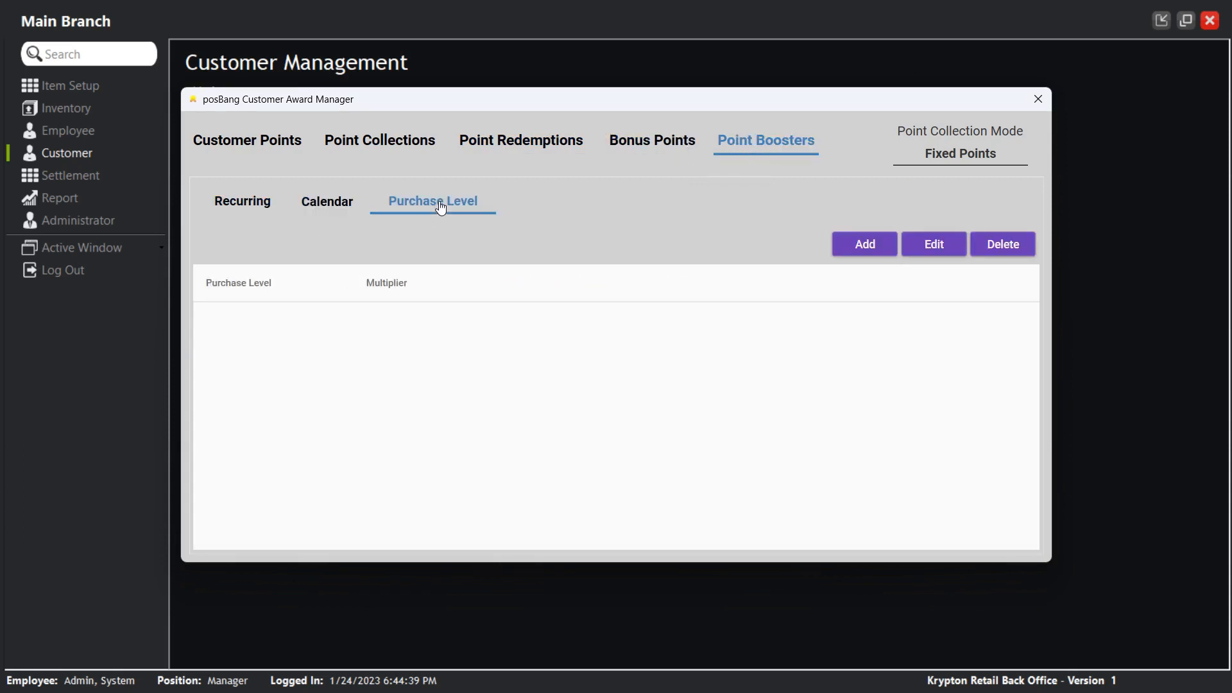
pyautogui.click(650, 140)
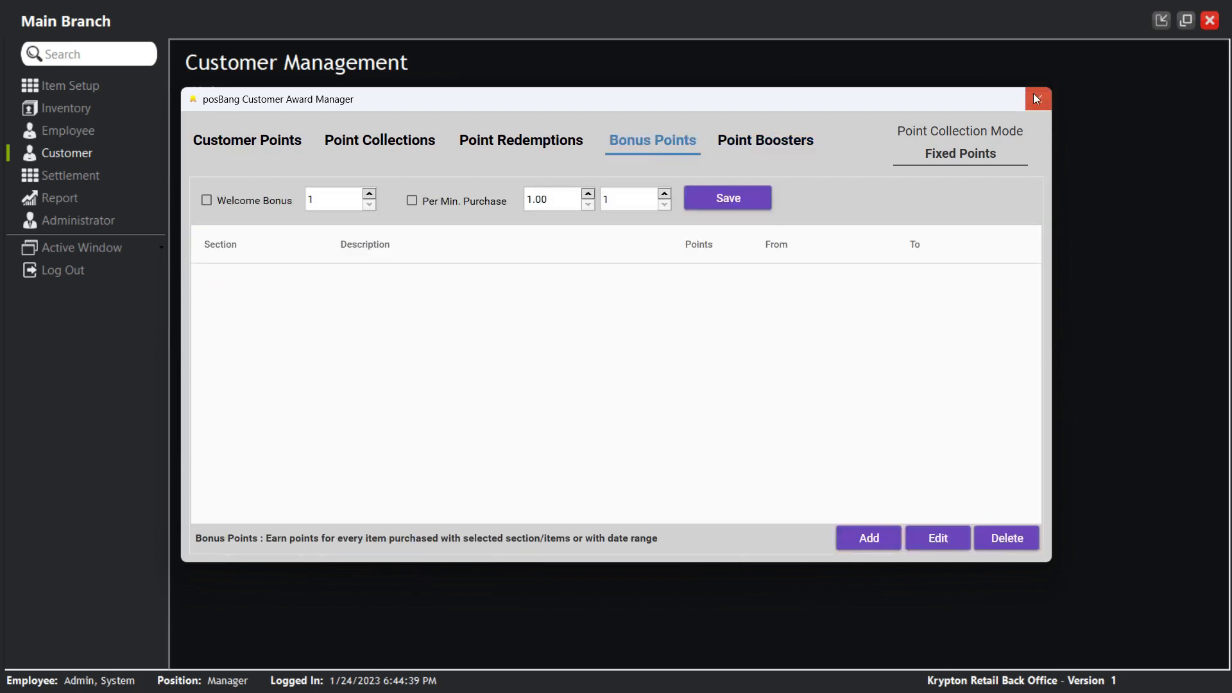
# Step: Close and reopen Award Manager, rechecking point collections and the customer points list
pyautogui.click(1036, 98)
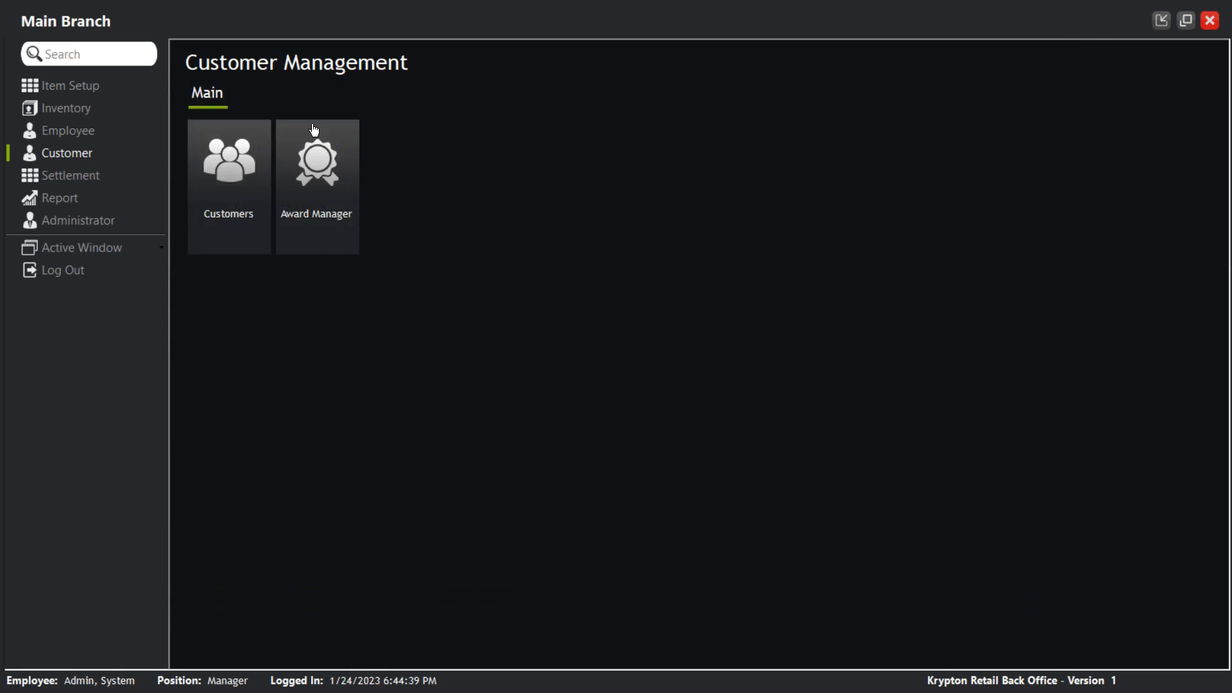
pyautogui.click(316, 161)
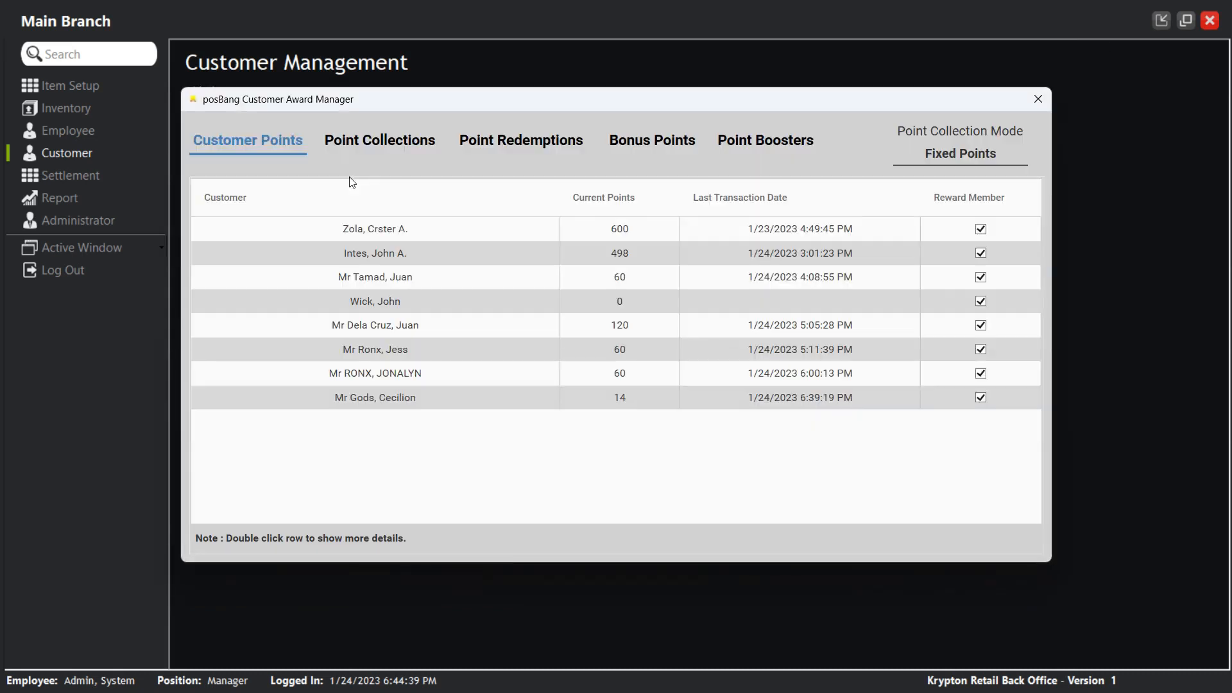
pyautogui.click(379, 140)
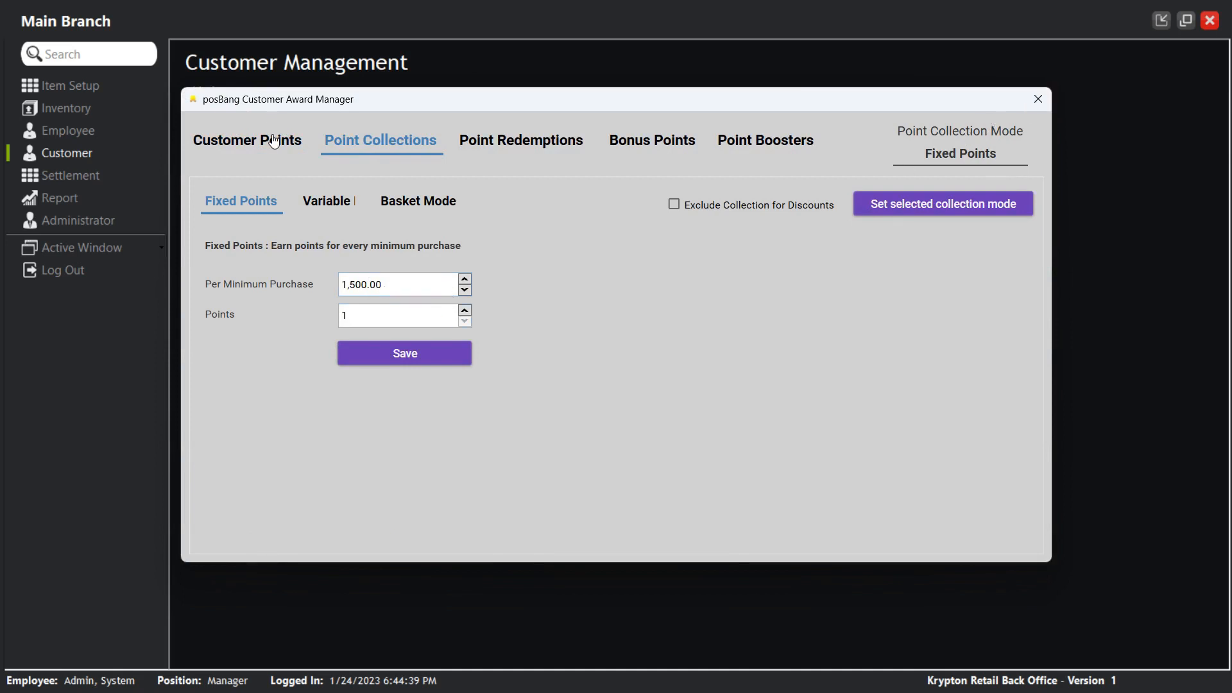
pyautogui.click(247, 140)
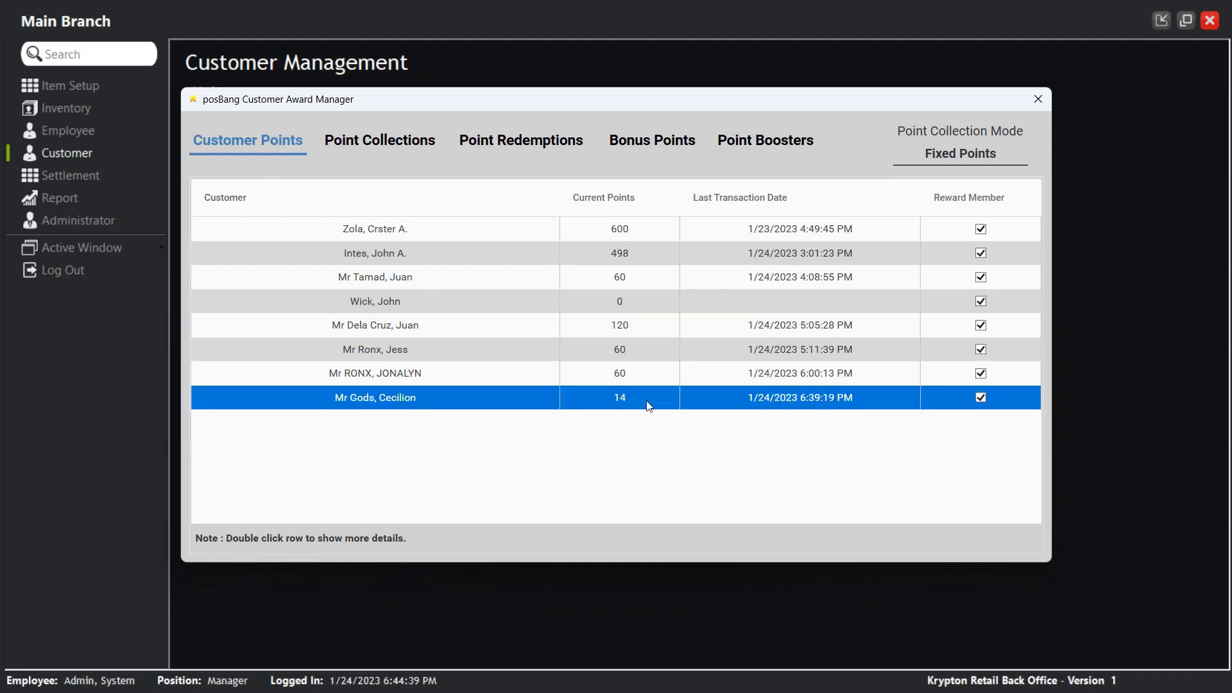
pyautogui.moveTo(612, 415)
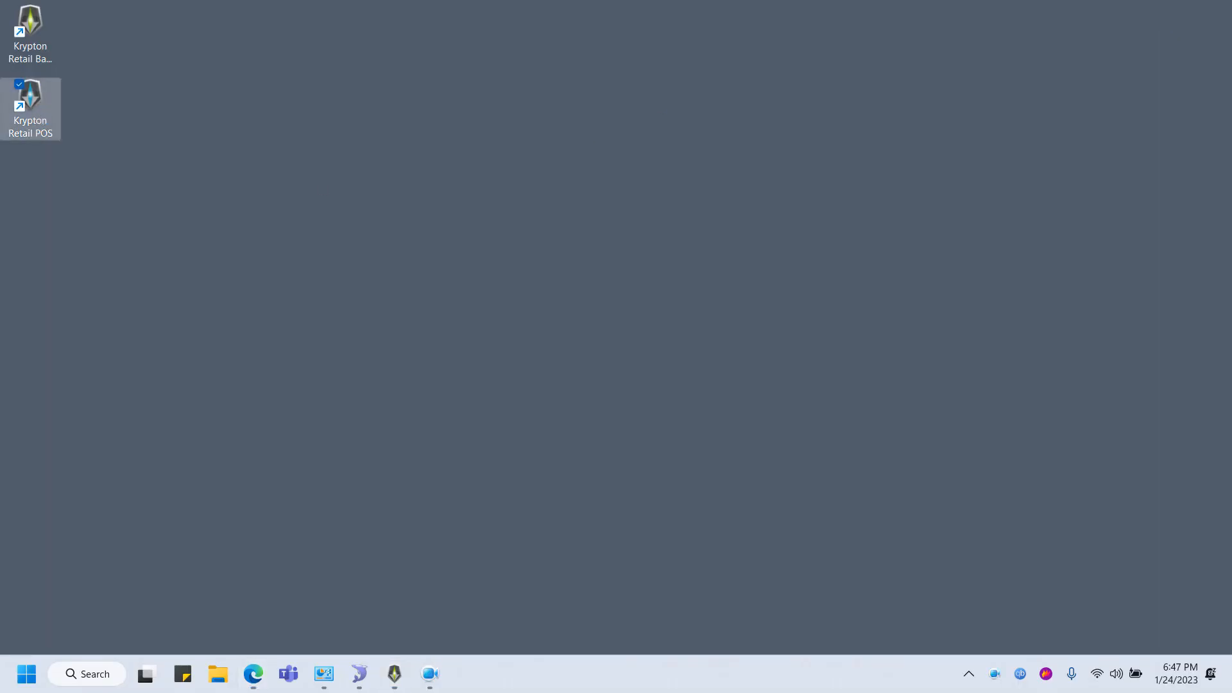
# Step: Launch Krypton Retail POS and log in to a new sale
pyautogui.click(570, 485)
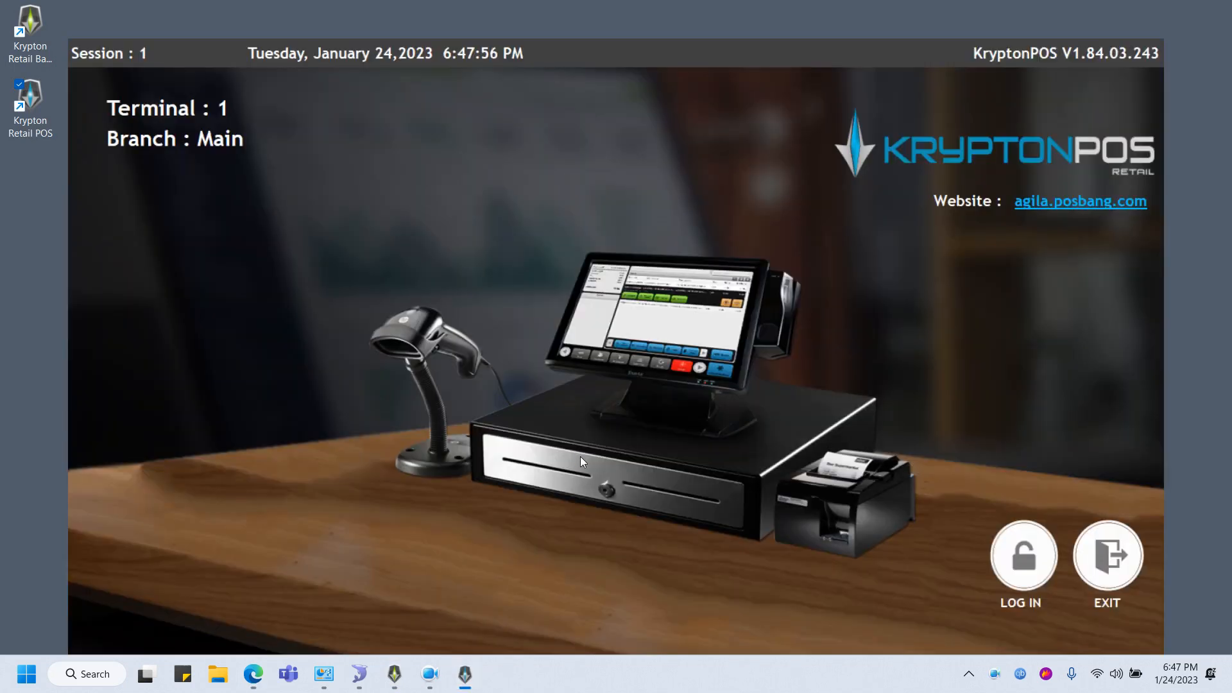
pyautogui.click(1021, 556)
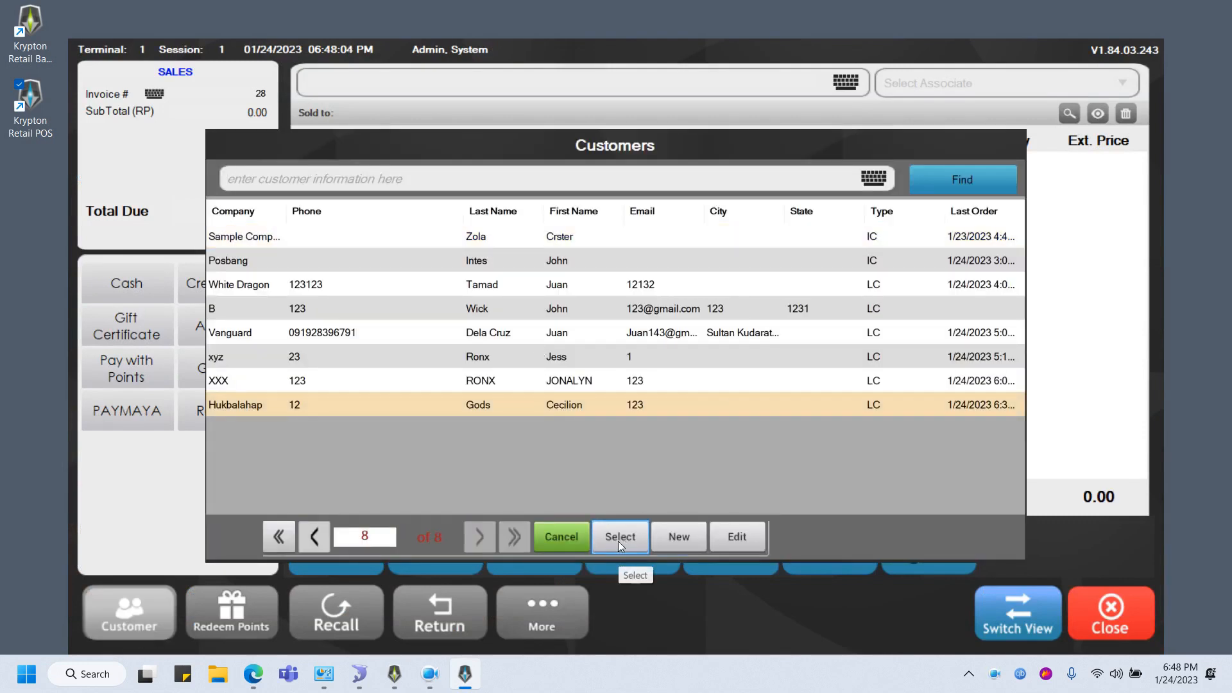
# Step: Ring up one Monitor for the last-listed customer and take 1,500.00 cash
pyautogui.click(620, 537)
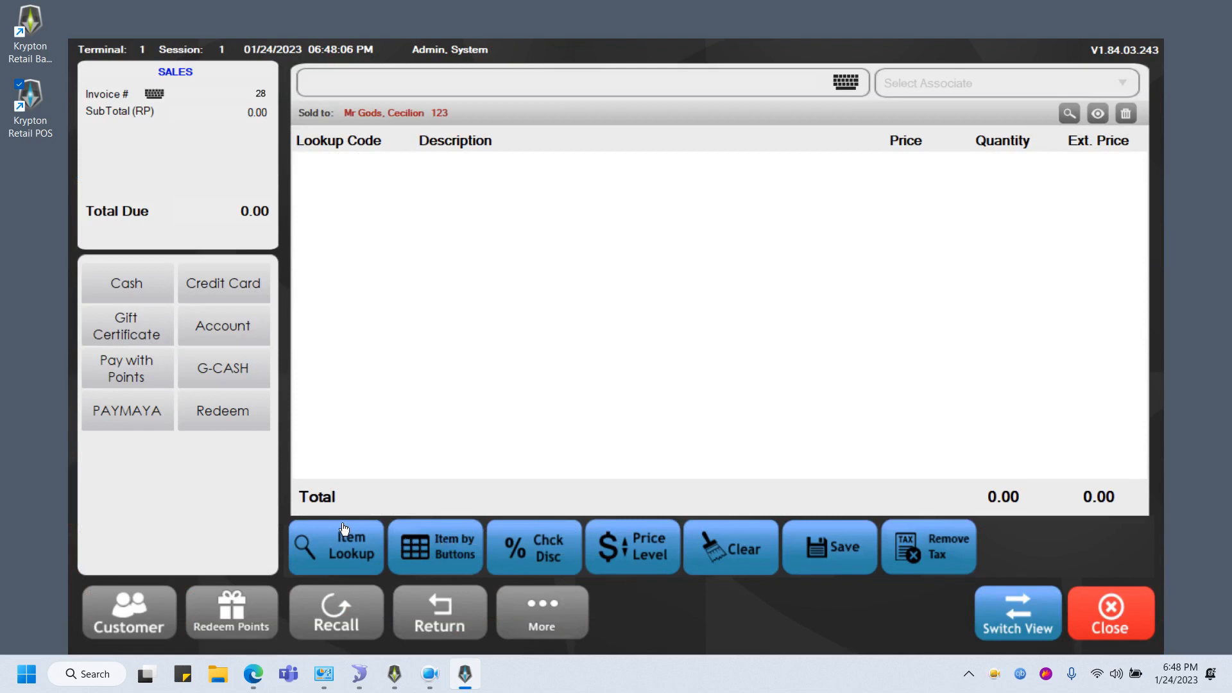
pyautogui.click(336, 546)
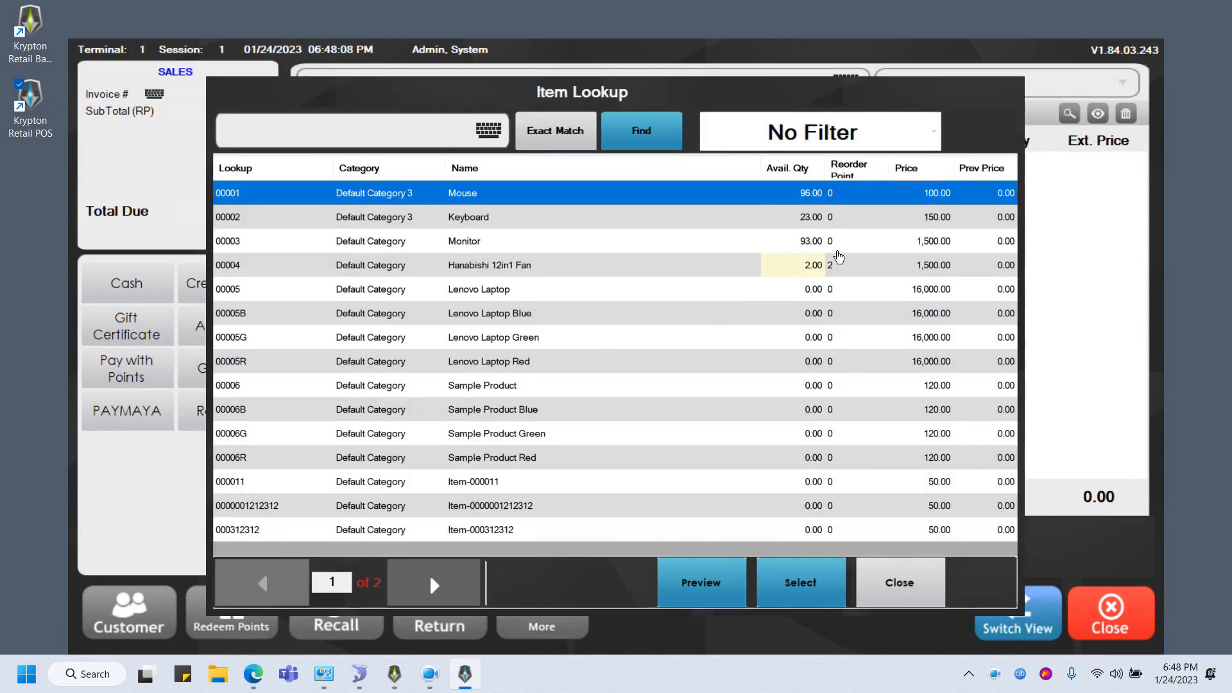
pyautogui.click(463, 240)
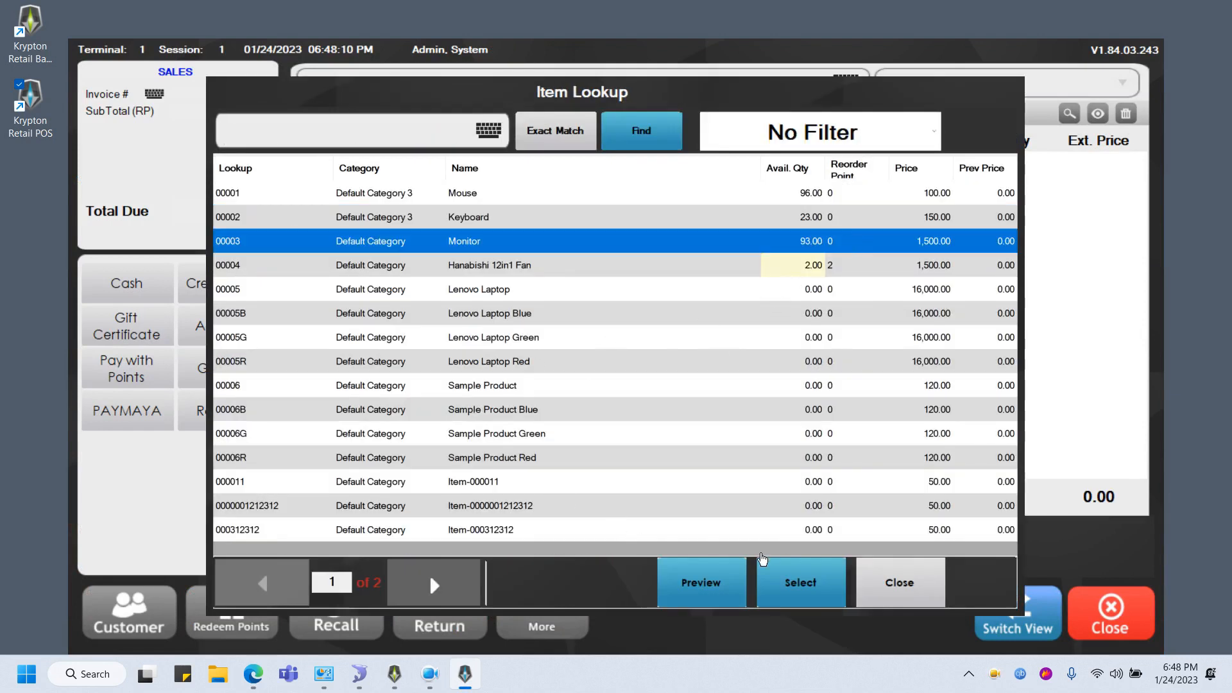
pyautogui.click(799, 582)
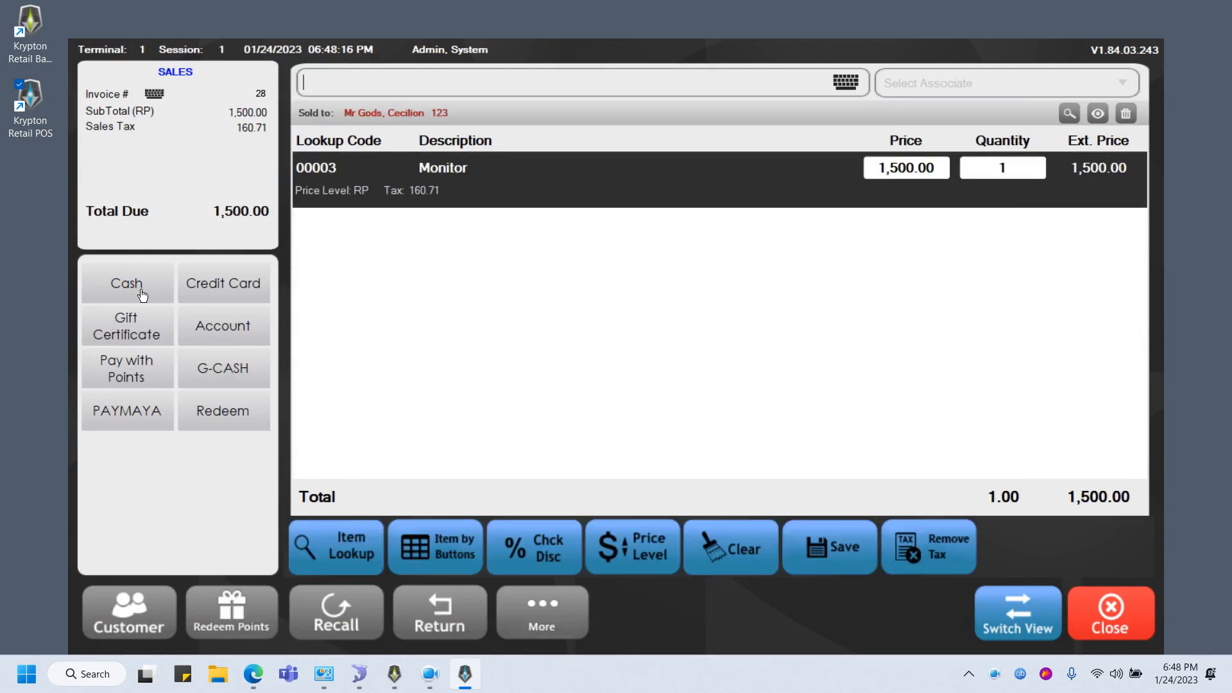
pyautogui.click(125, 283)
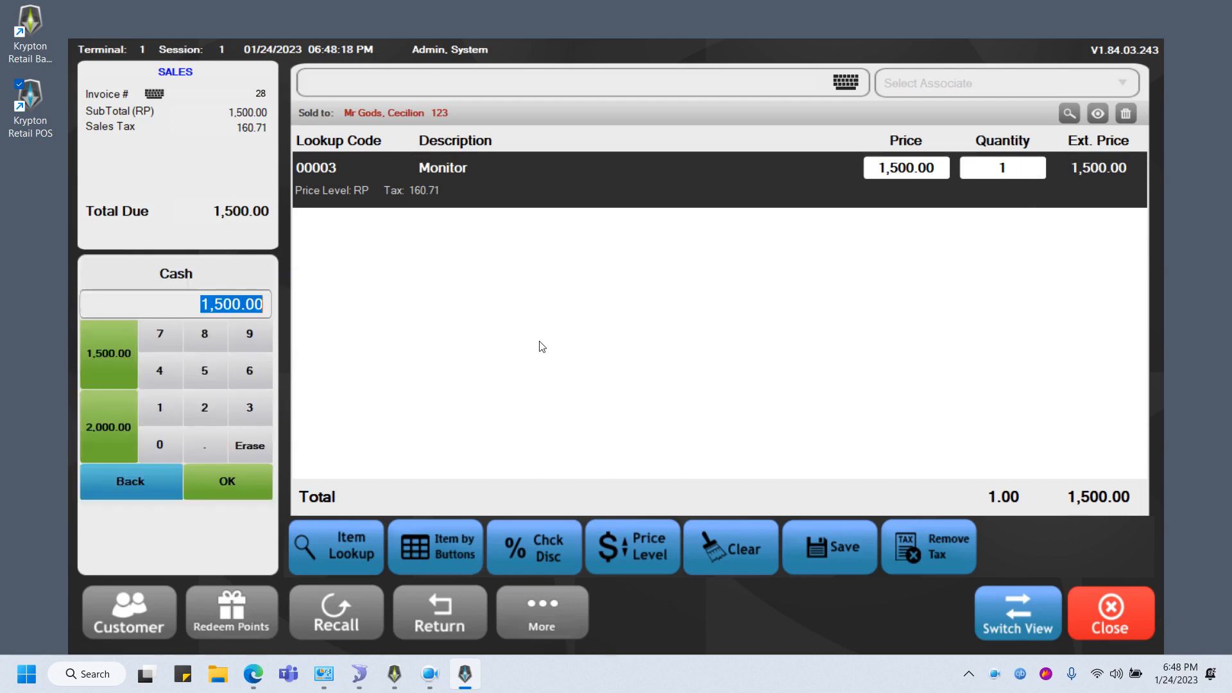
pyautogui.click(227, 480)
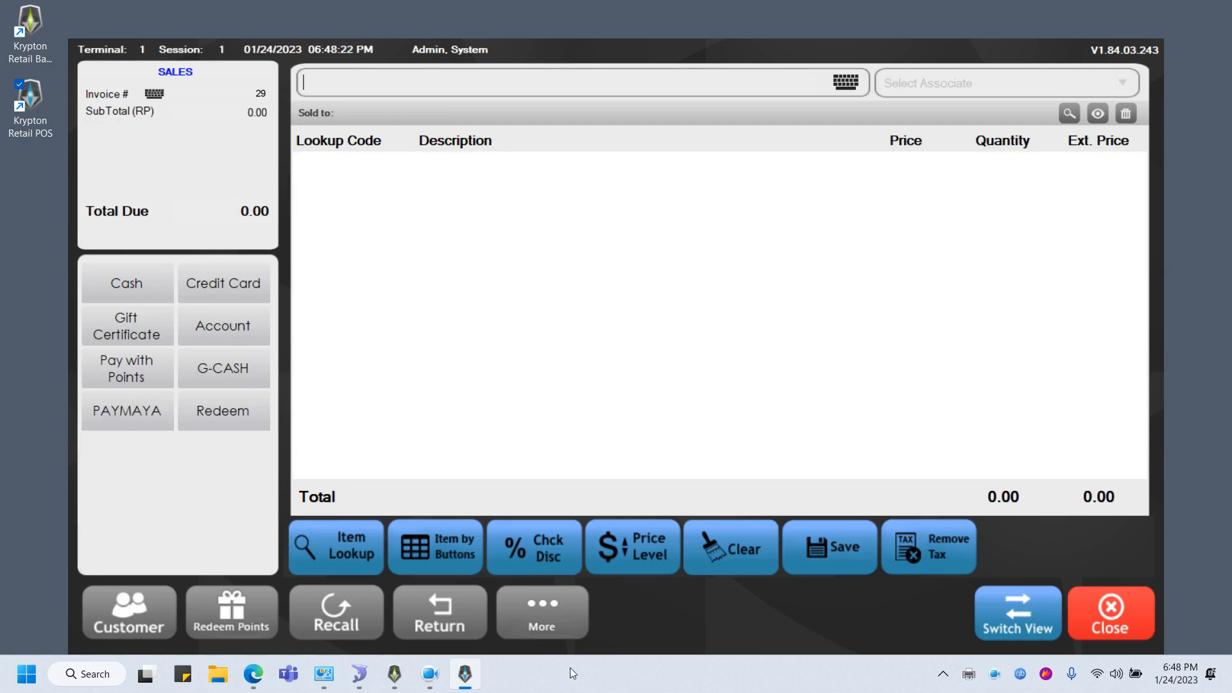
pyautogui.moveTo(357, 675)
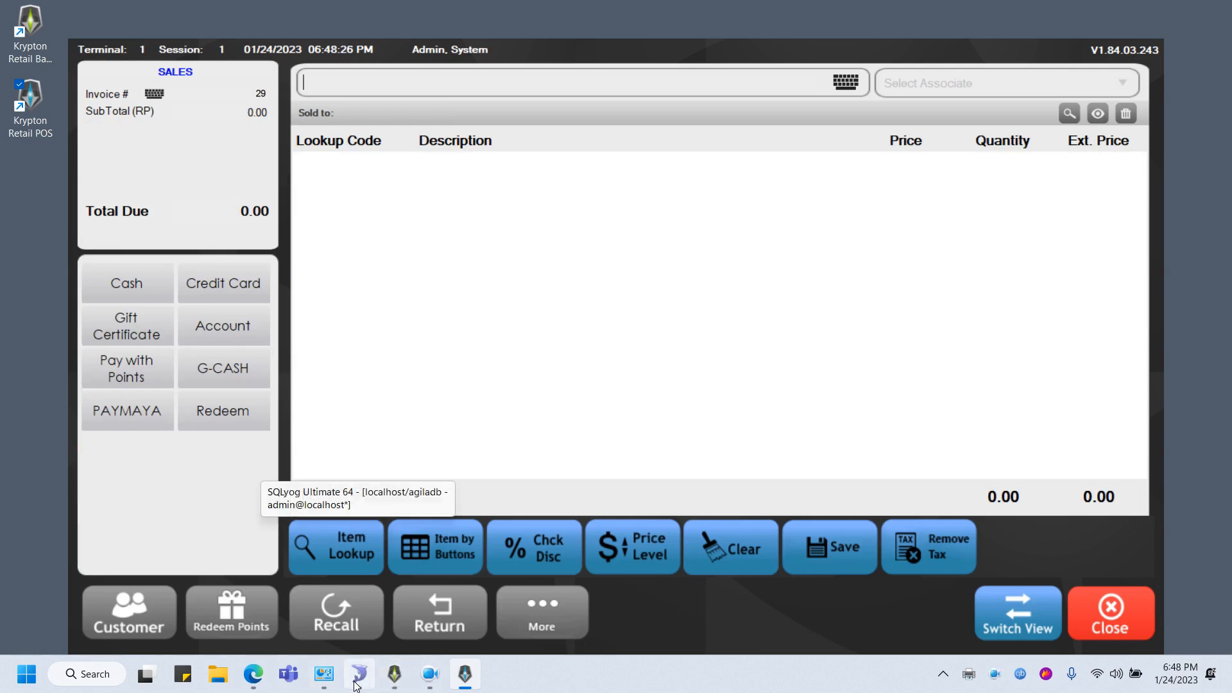
pyautogui.moveTo(393, 673)
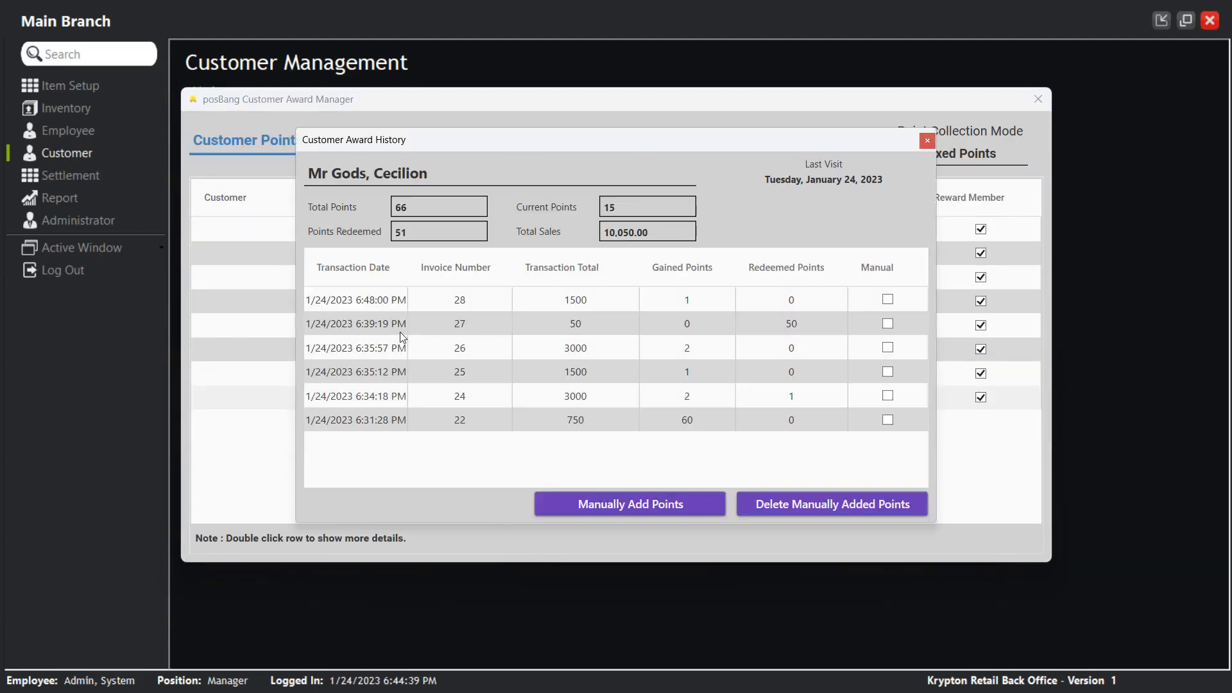
# Step: Confirm invoice 28 added 1 point (total 15), then close history and Award Manager
pyautogui.click(573, 299)
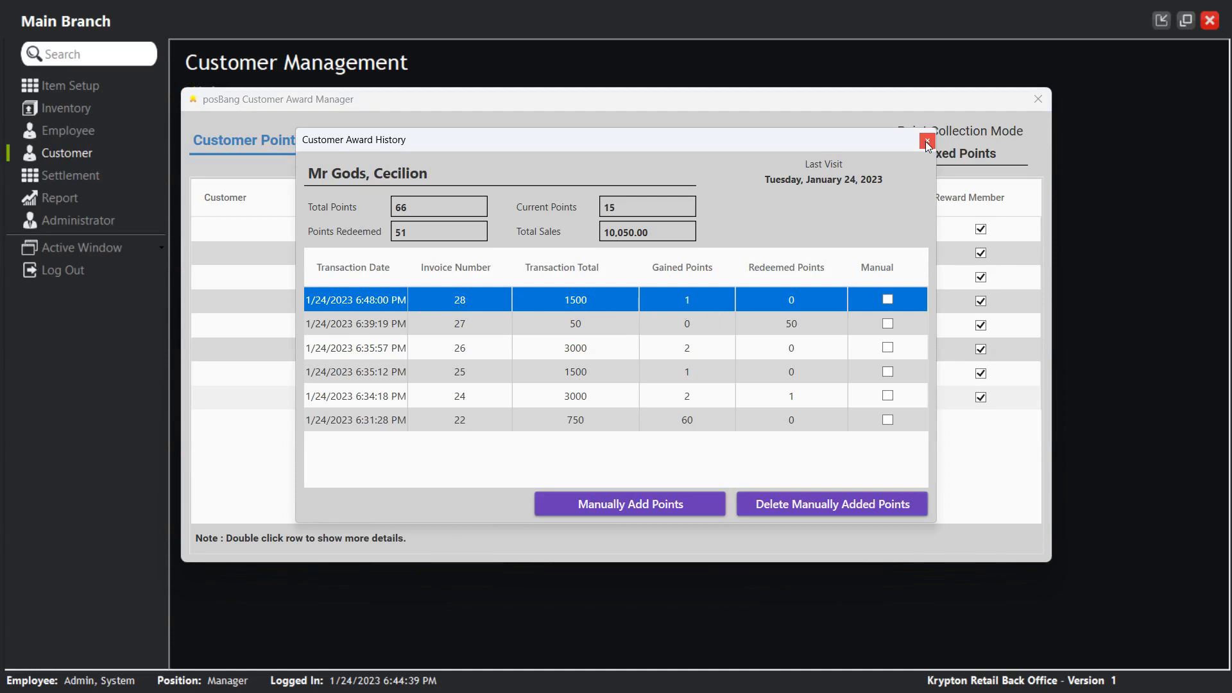
pyautogui.click(926, 142)
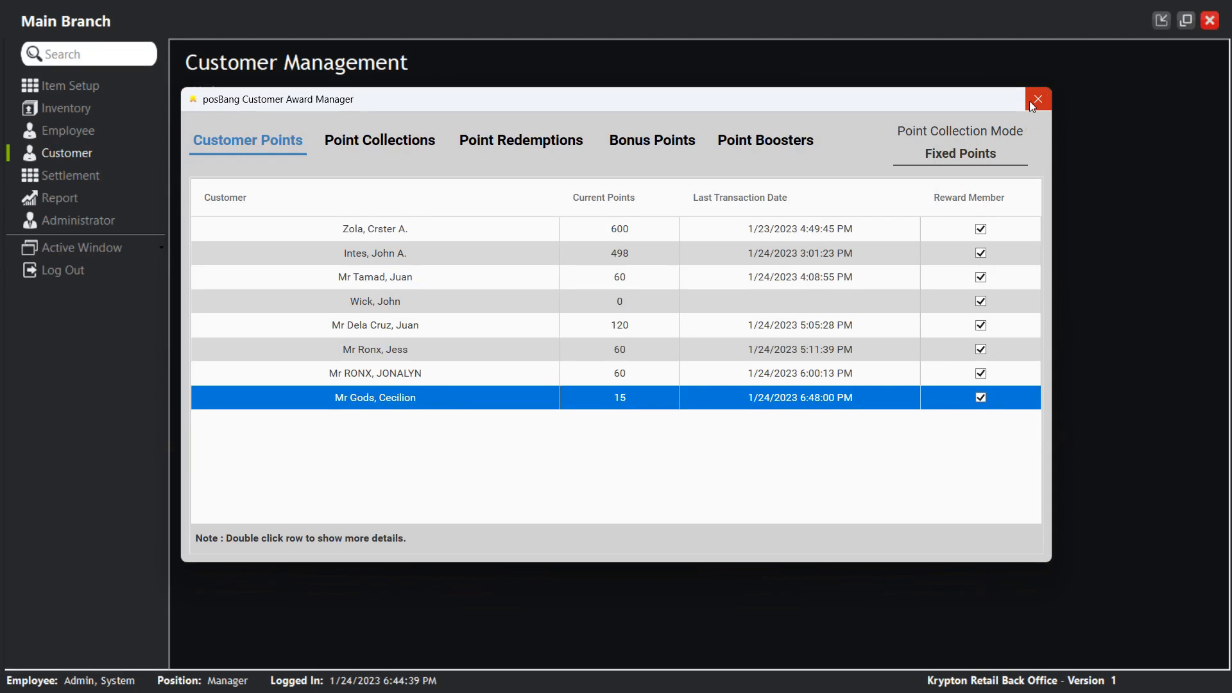
pyautogui.click(1037, 98)
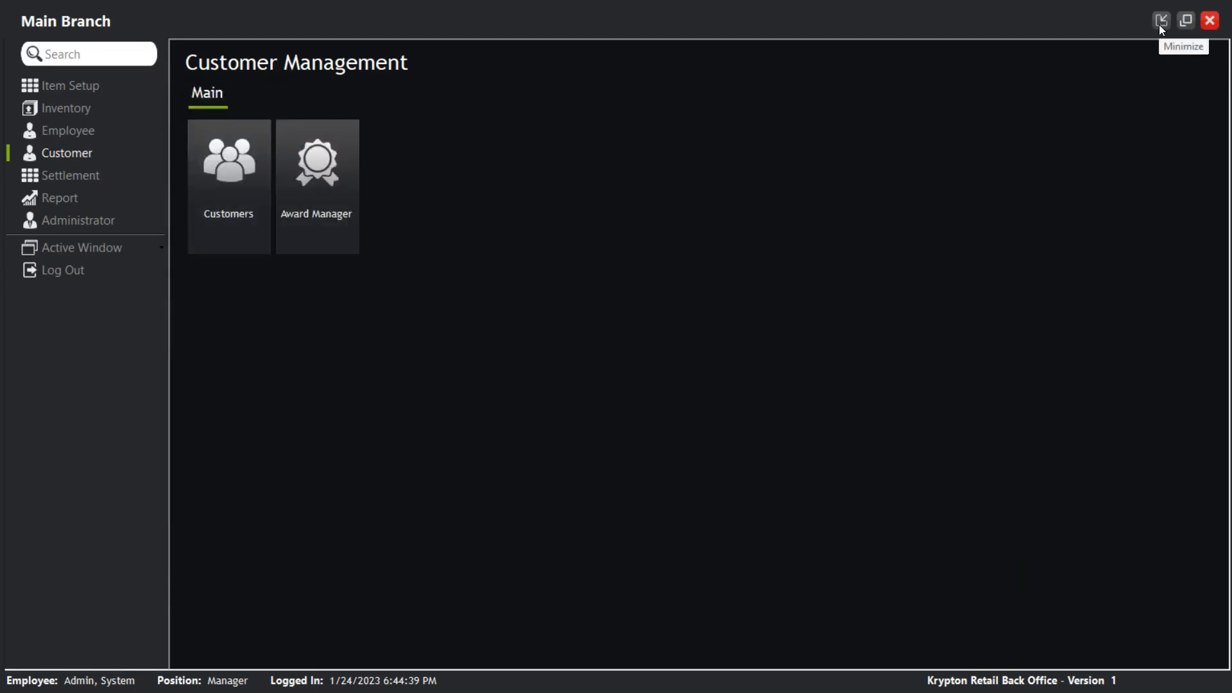
# Step: Hide the back office and assign the same customer to the new POS sale
pyautogui.click(1161, 20)
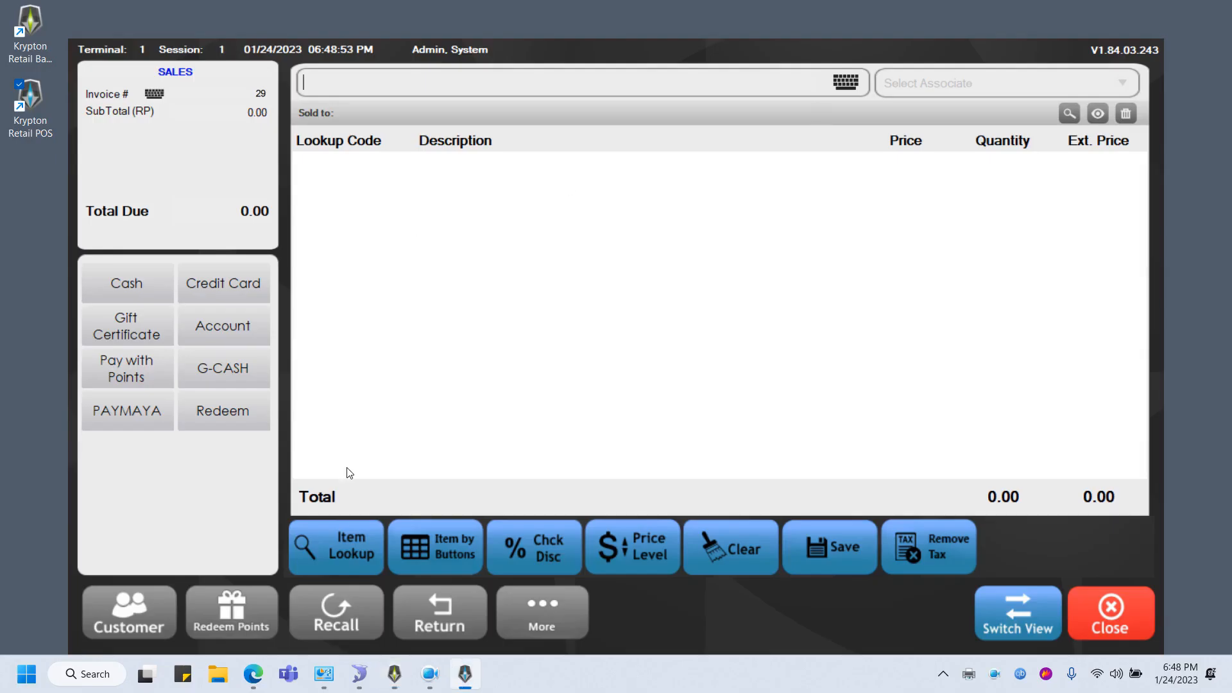
pyautogui.click(128, 612)
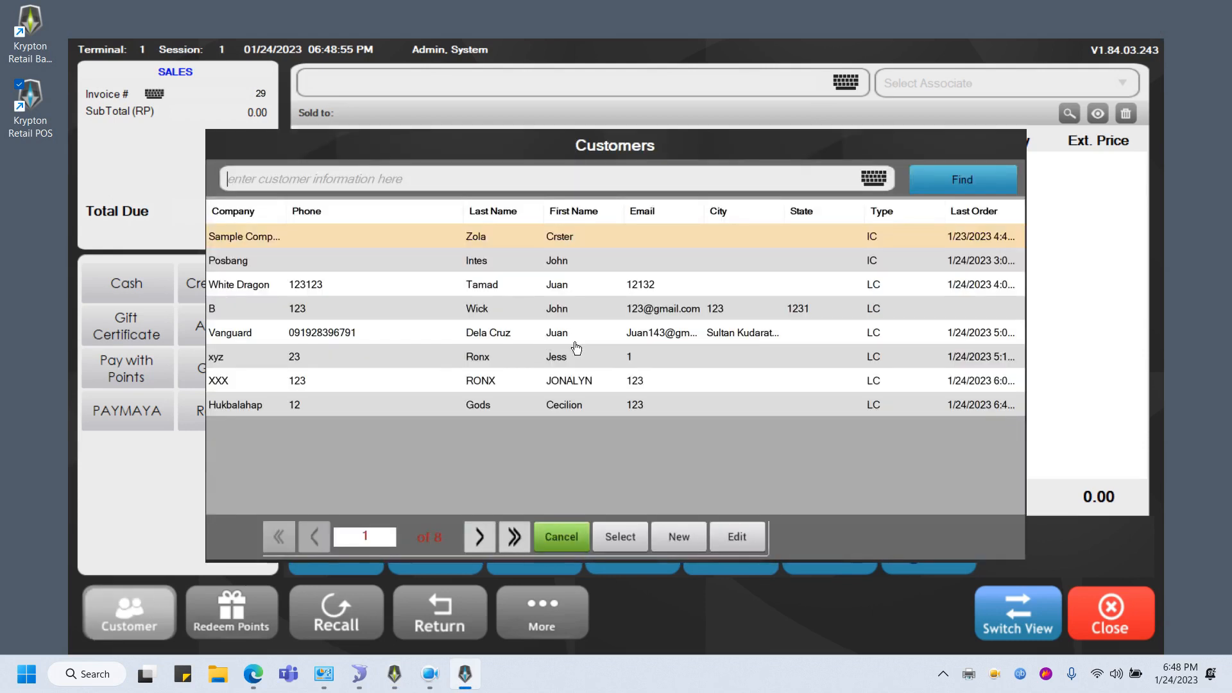
pyautogui.click(560, 537)
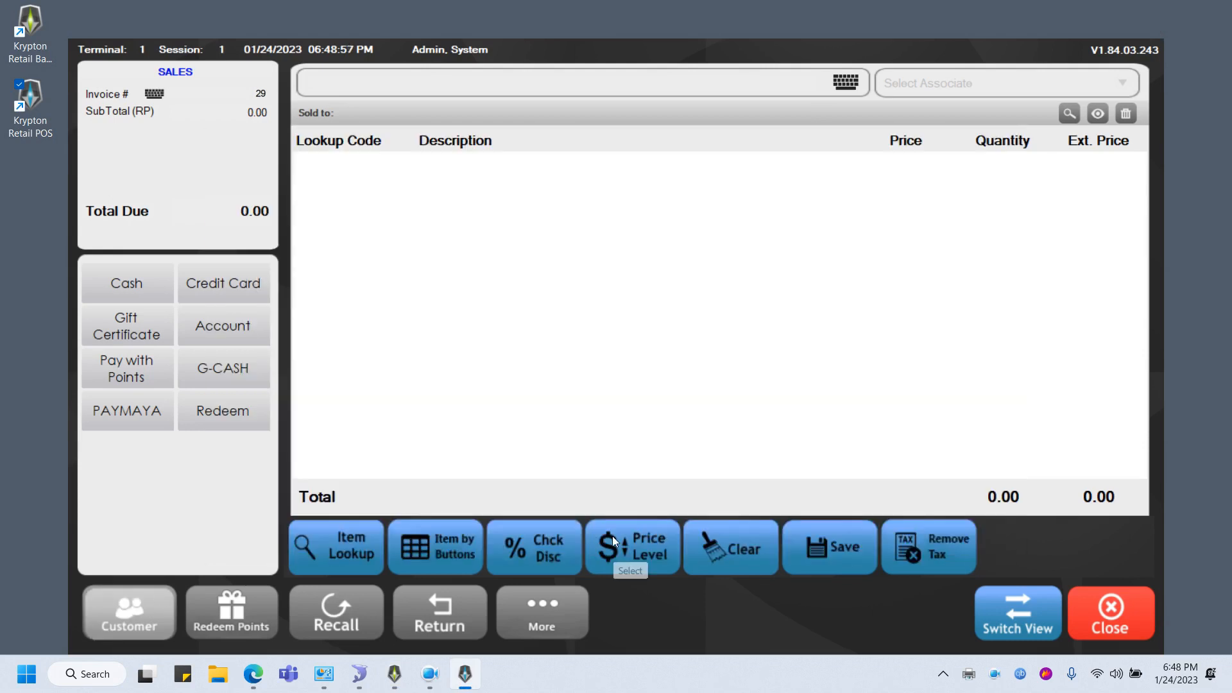
# Step: Add two Monitors and take the 3,000.00 cash payment
pyautogui.click(335, 547)
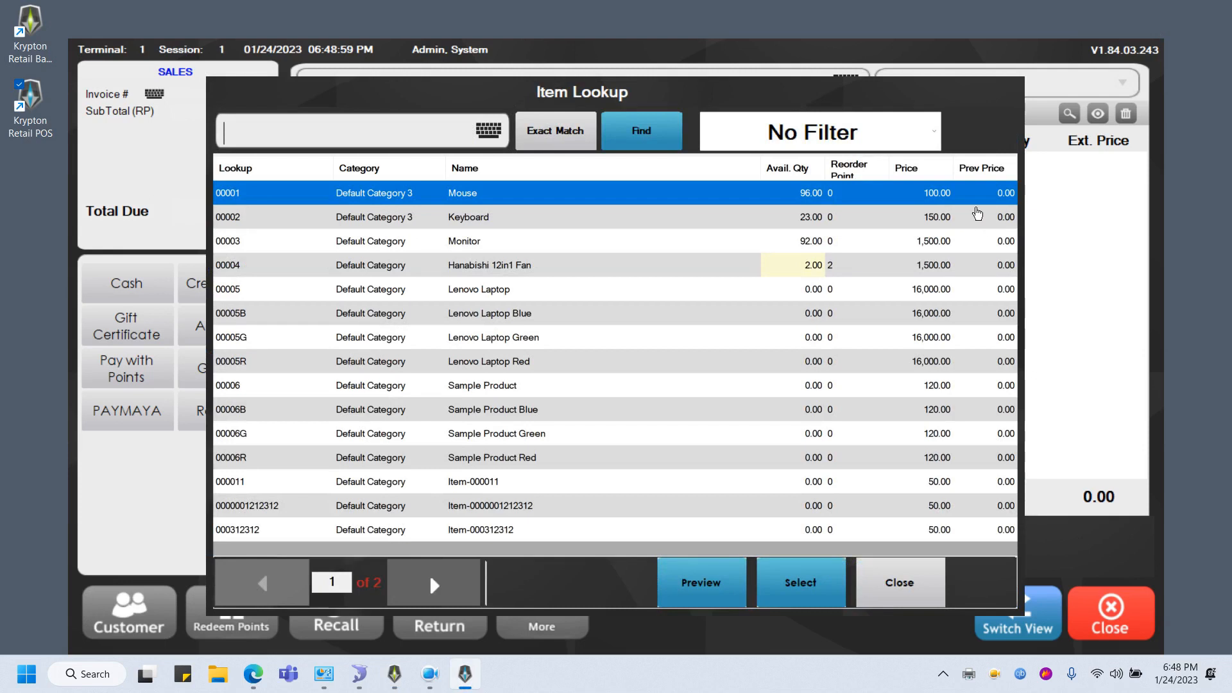
pyautogui.click(463, 241)
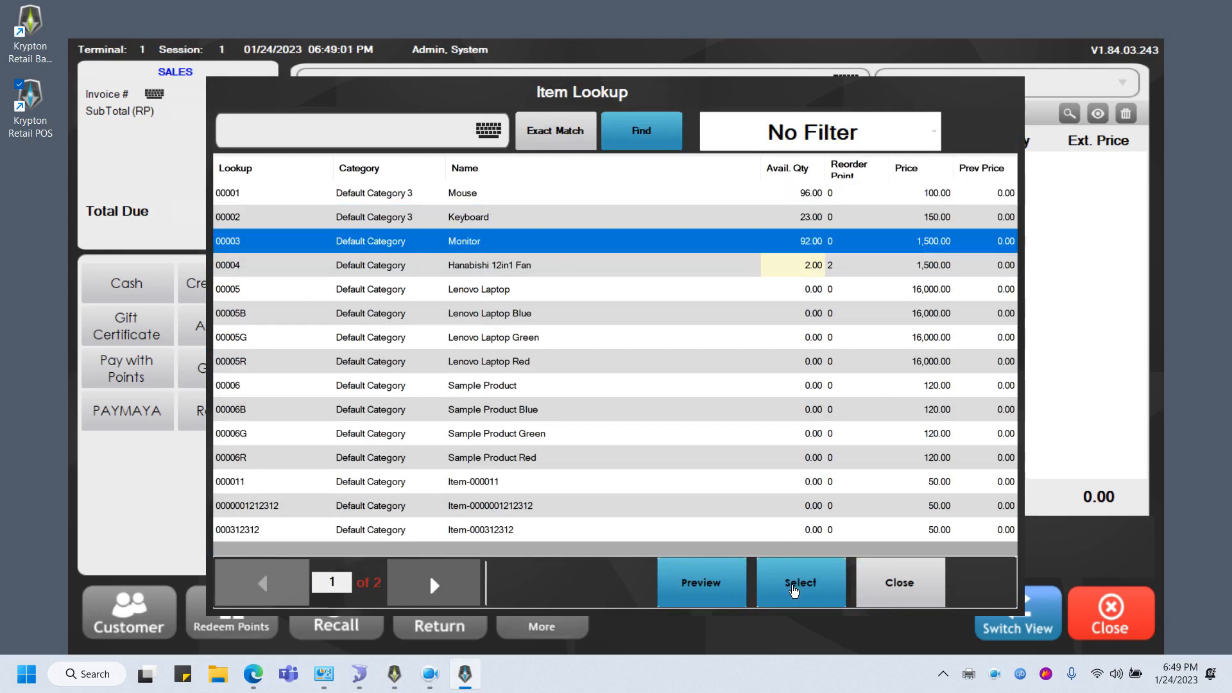
pyautogui.click(800, 582)
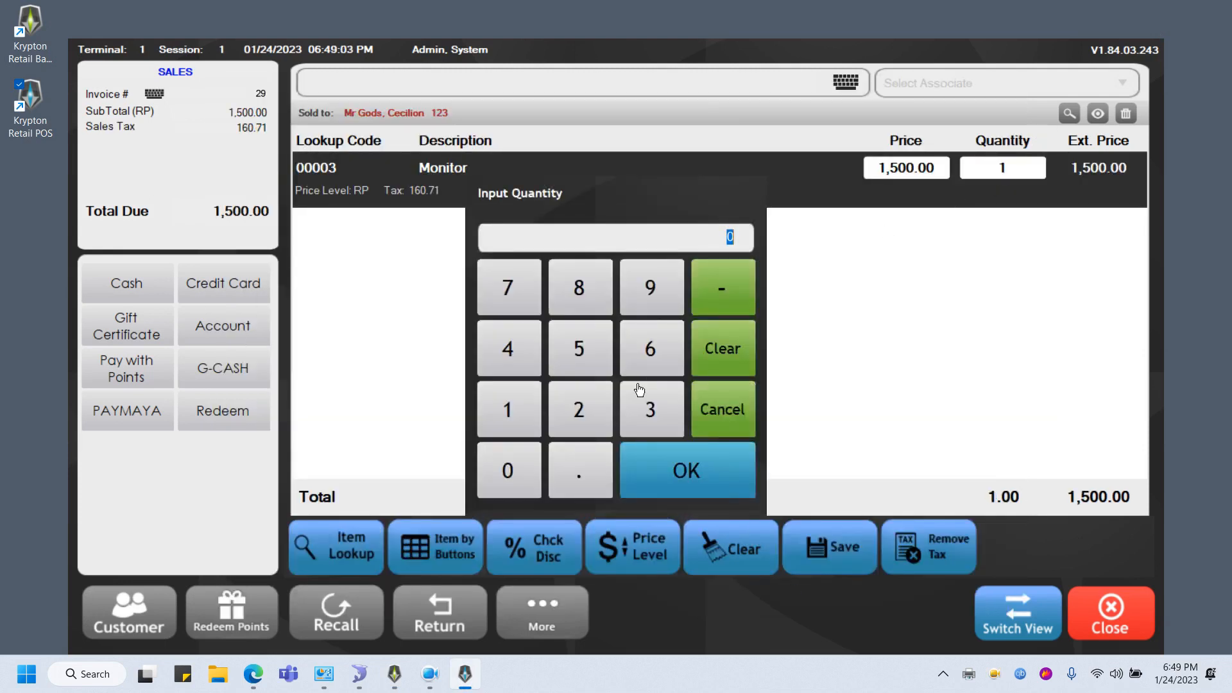
pyautogui.click(686, 469)
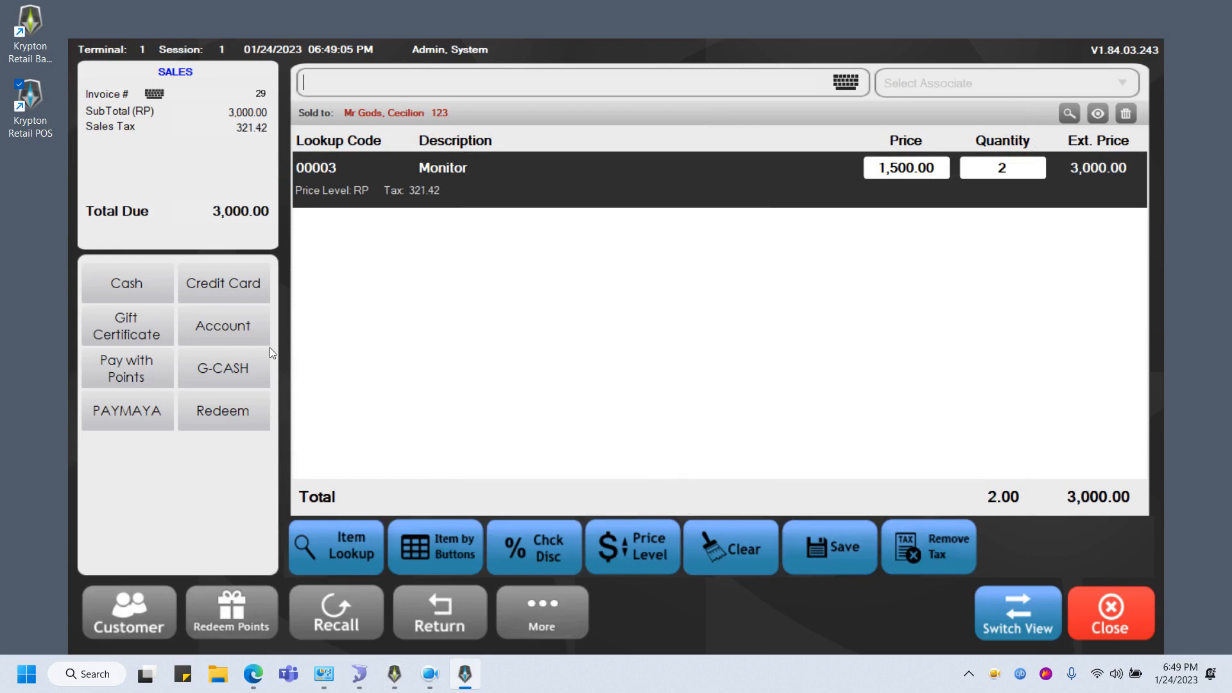
pyautogui.click(126, 282)
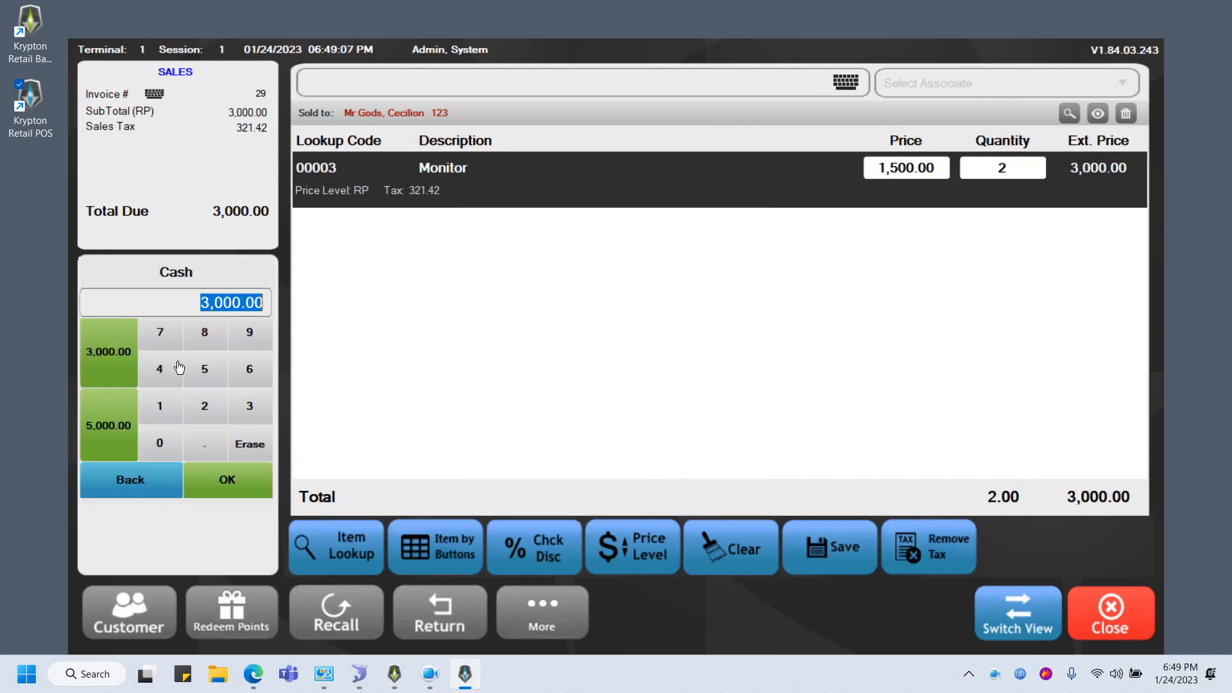
pyautogui.click(227, 479)
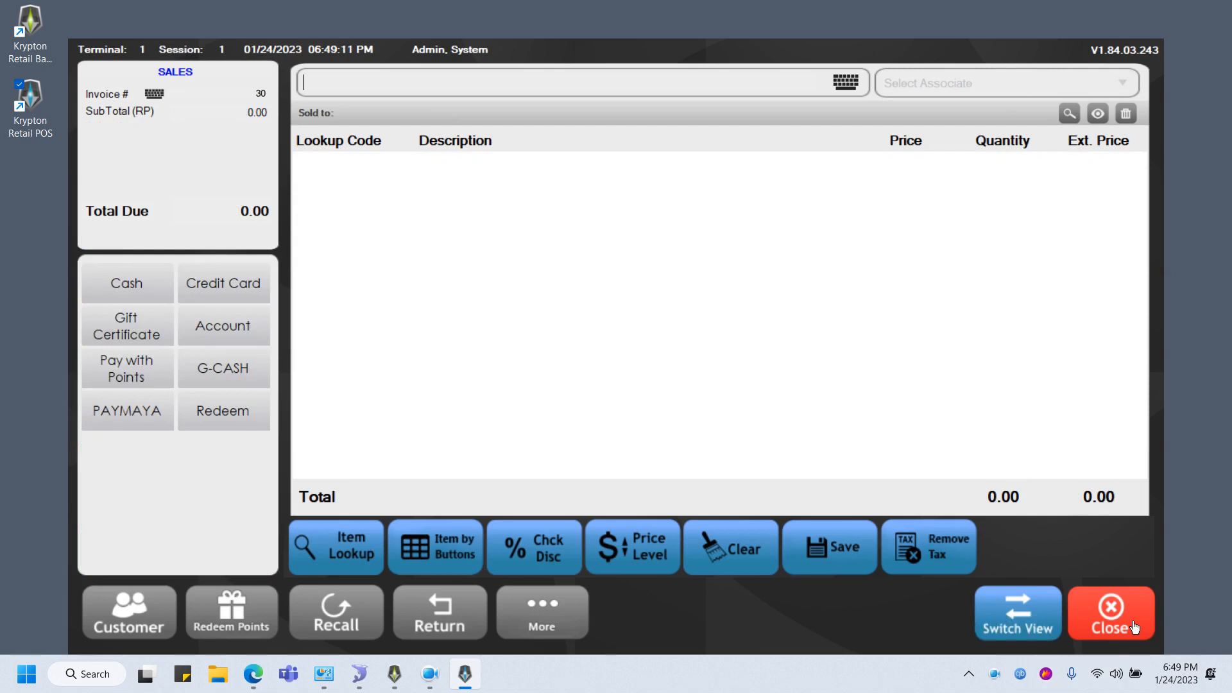
pyautogui.moveTo(441, 644)
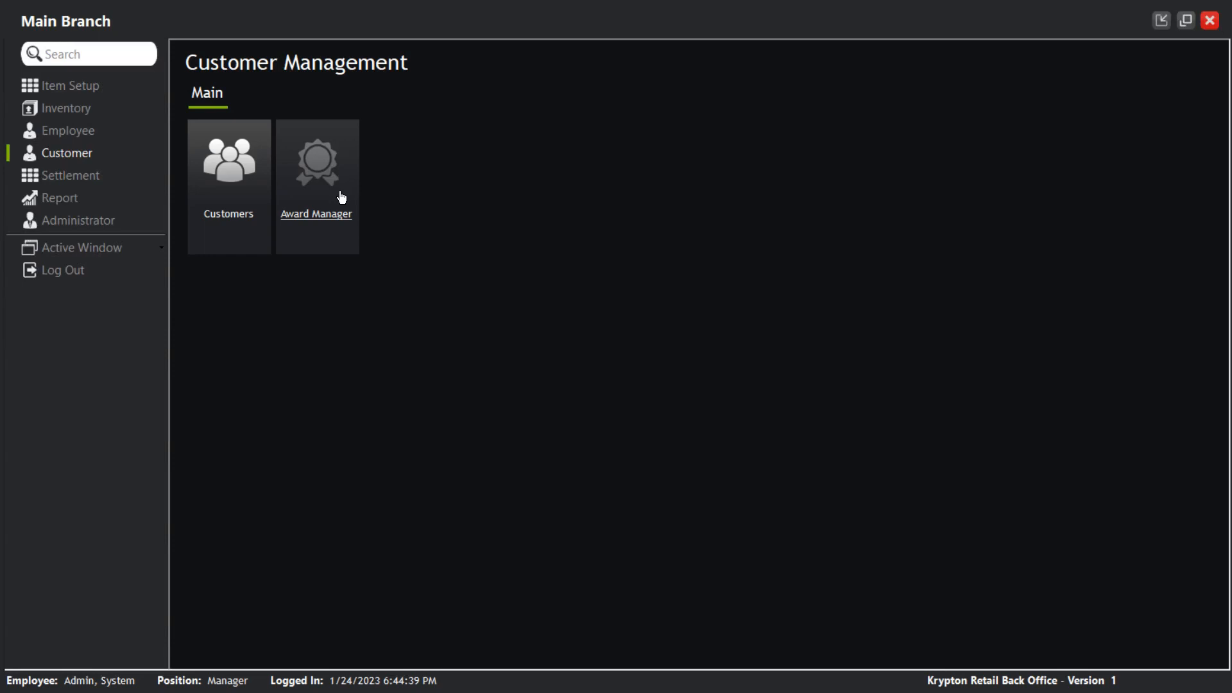
# Step: Open the 17-point customer's award history showing invoice 29's 2 points, then close it
pyautogui.click(316, 169)
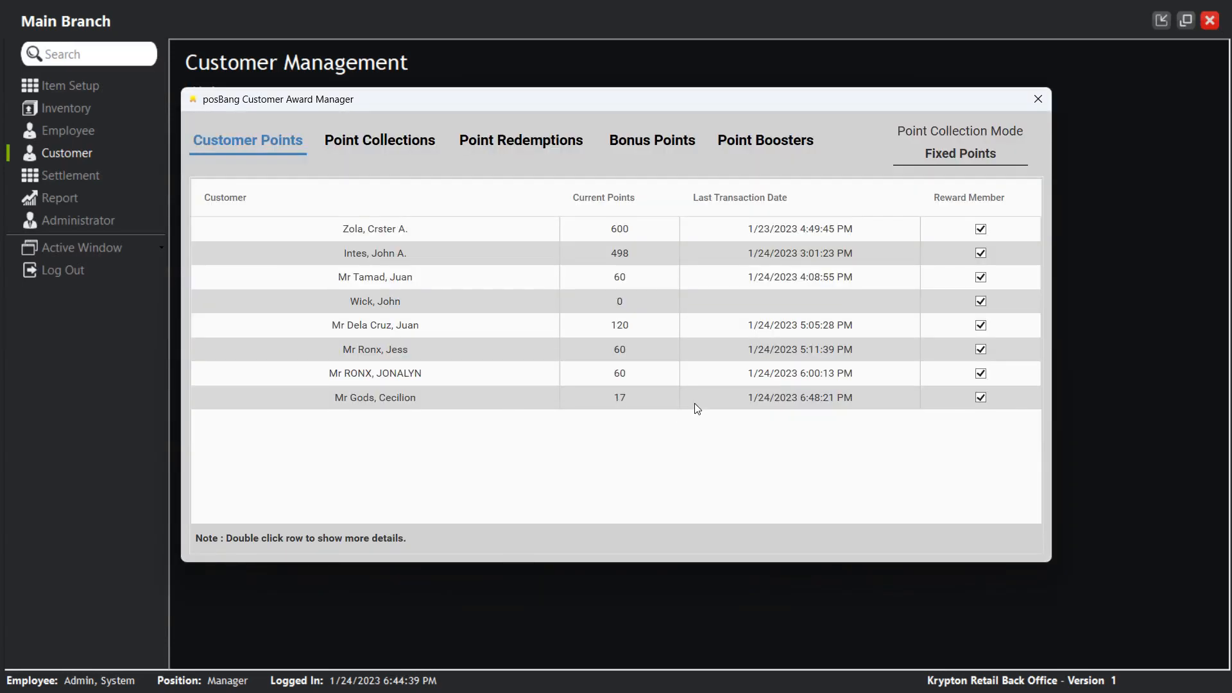
pyautogui.doubleClick(375, 397)
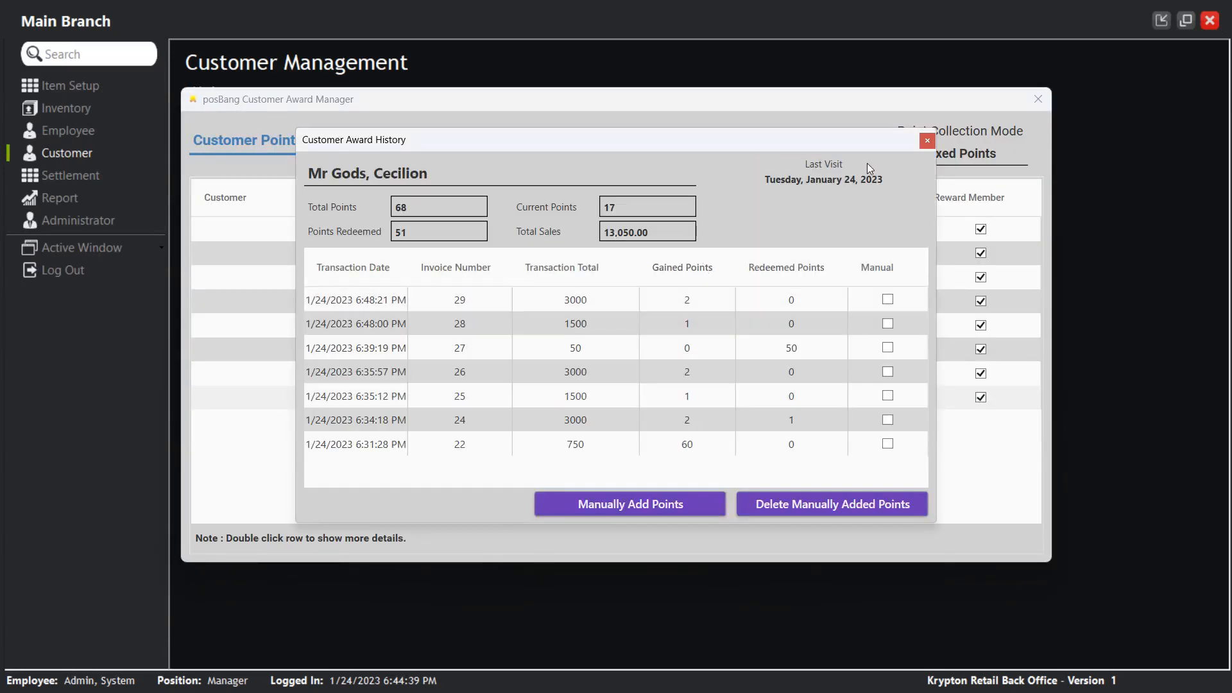
pyautogui.click(927, 140)
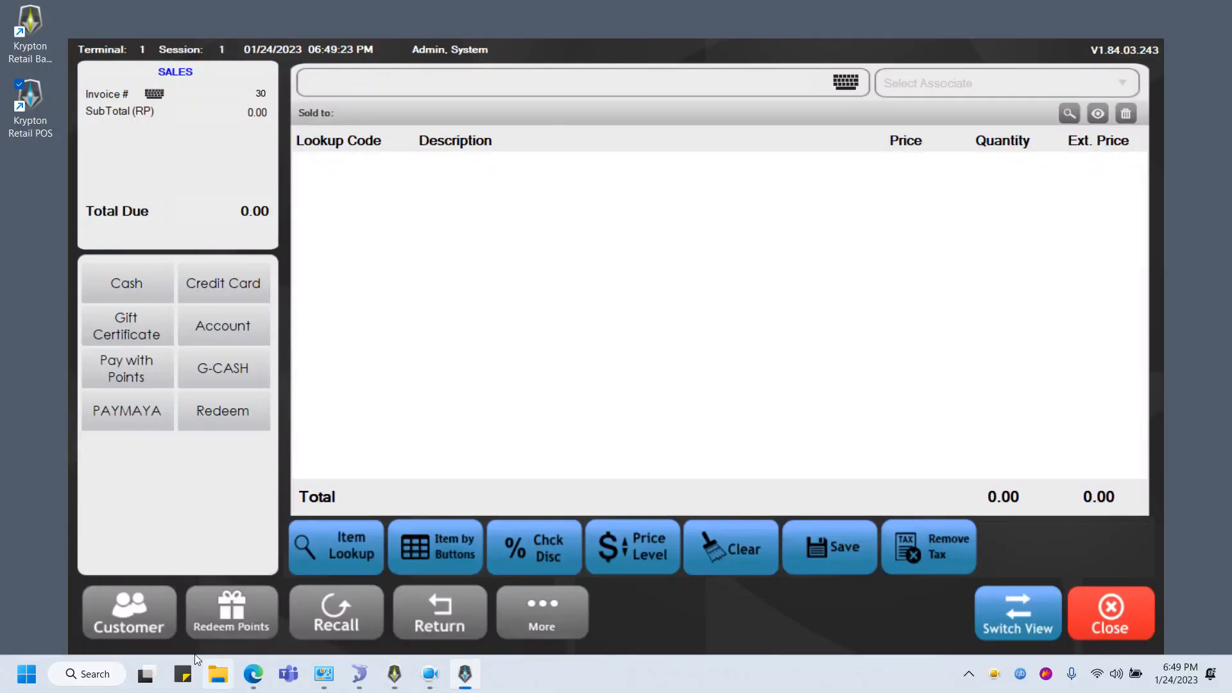
# Step: Assign the Hukbalahap customer to invoice 30
pyautogui.click(128, 612)
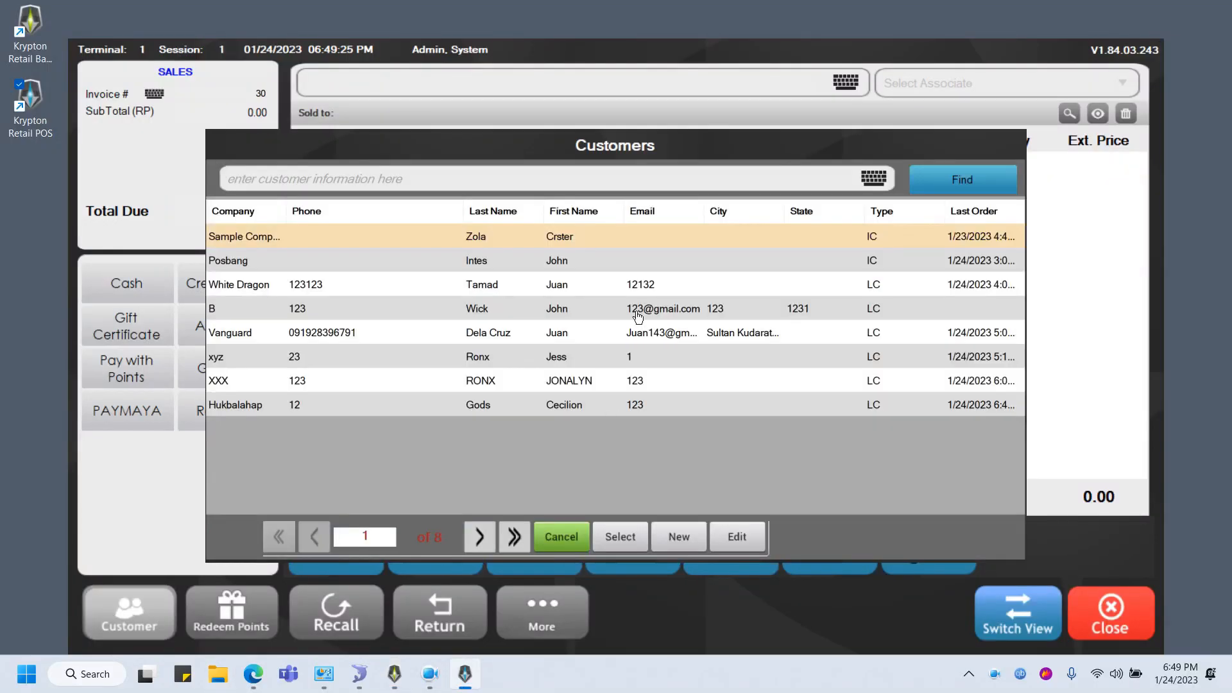
pyautogui.click(514, 537)
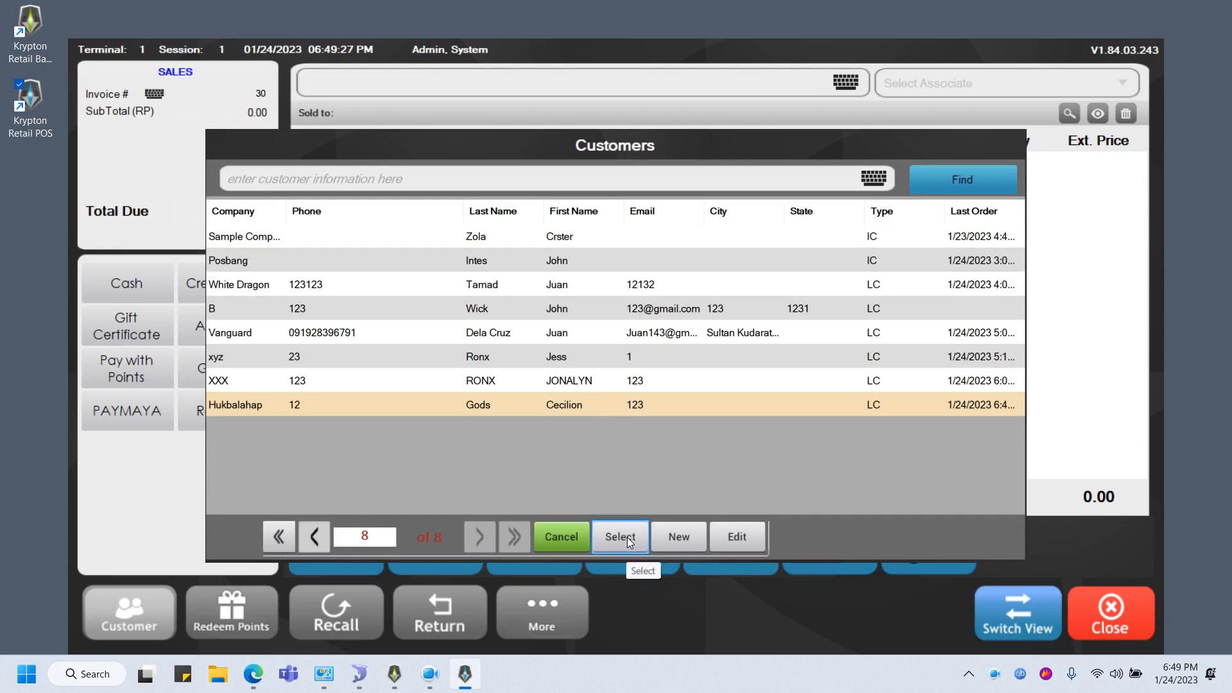
pyautogui.click(619, 537)
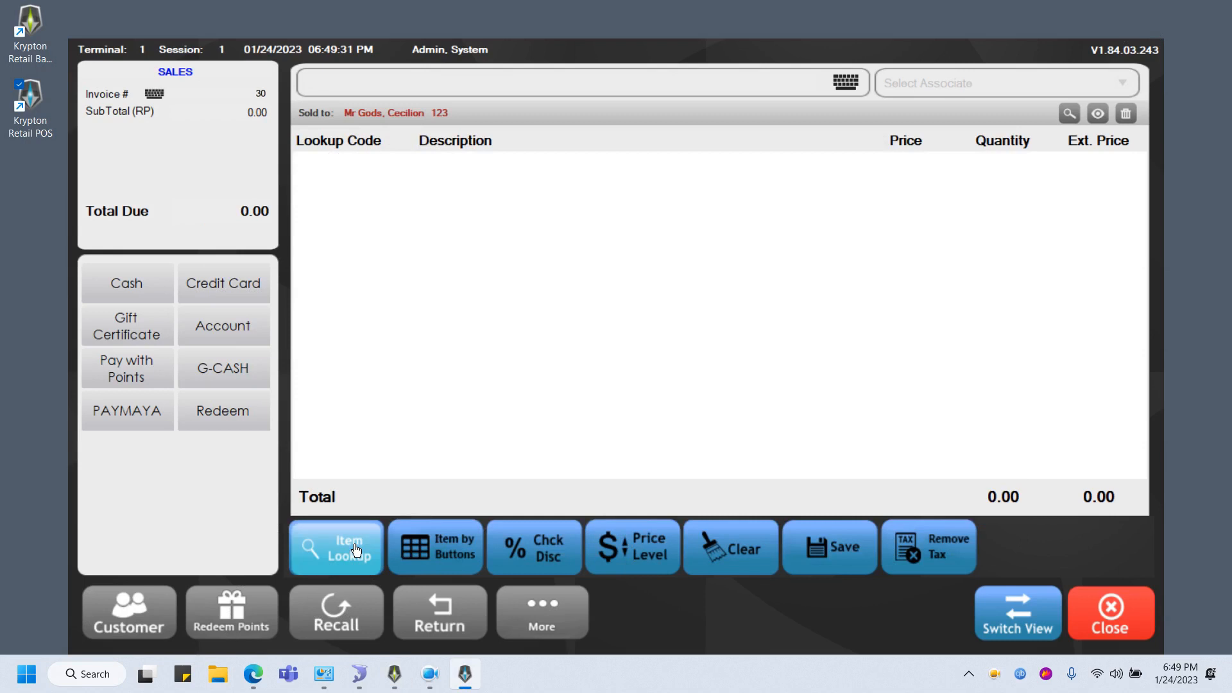
# Step: Add a Mouse and pay the full 100.00 by redeeming loyalty points
pyautogui.click(336, 546)
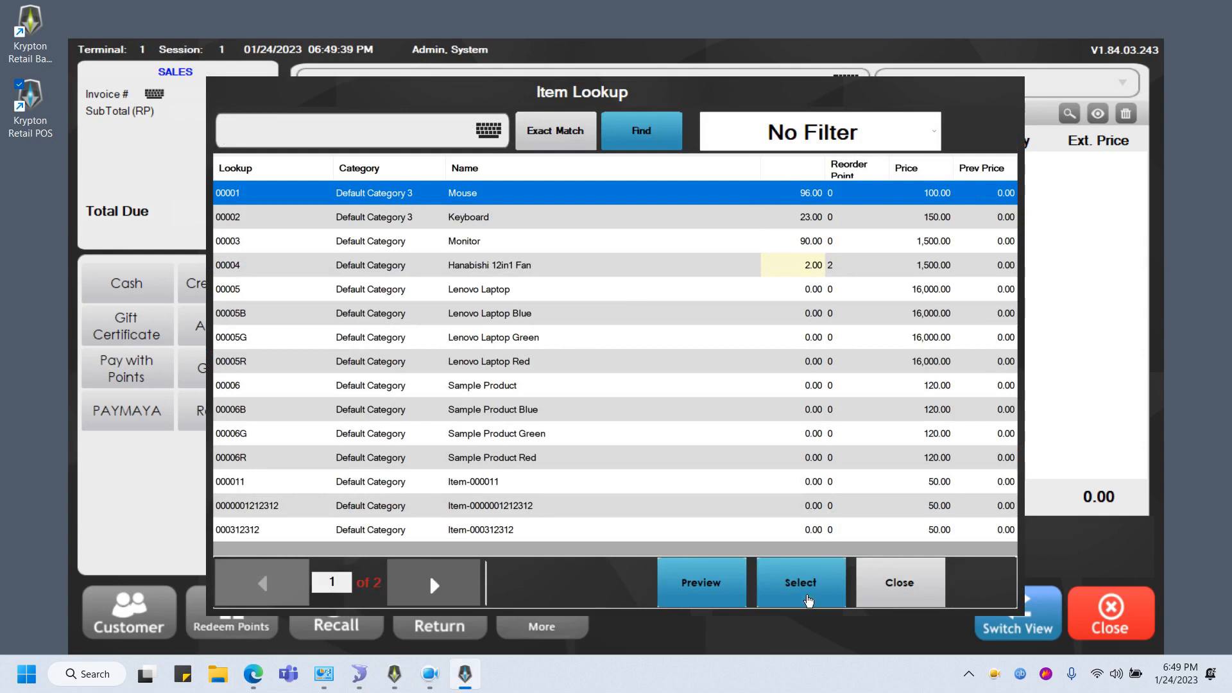
pyautogui.click(800, 582)
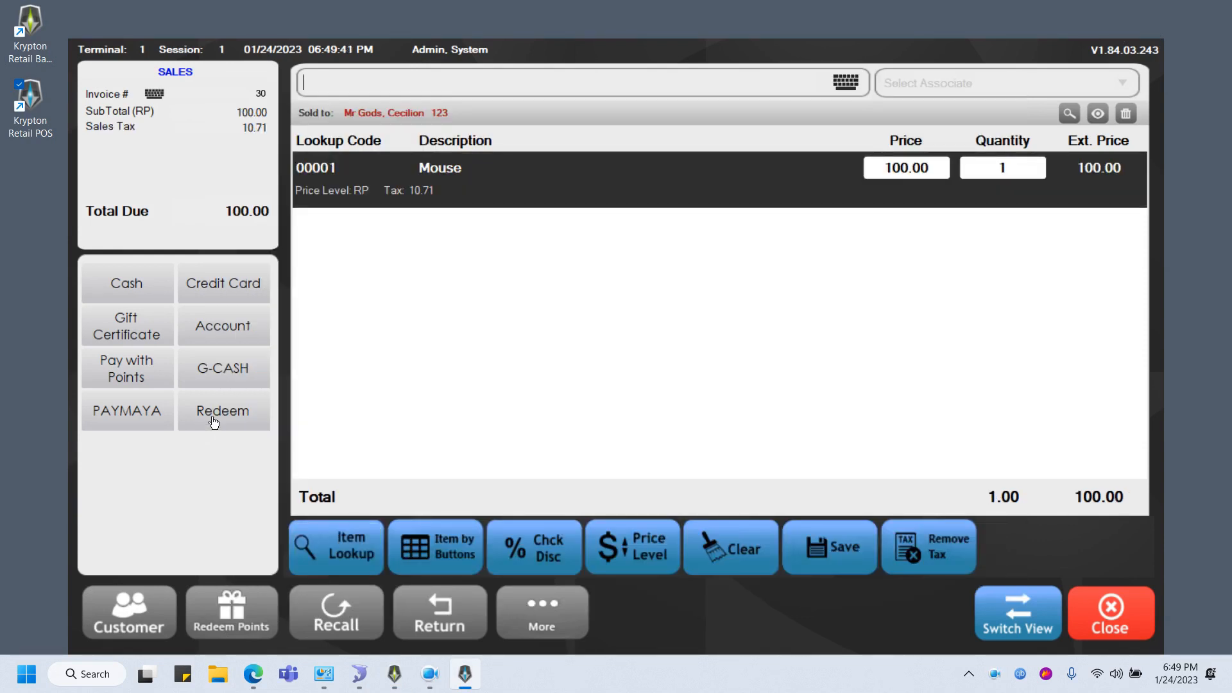
pyautogui.click(223, 410)
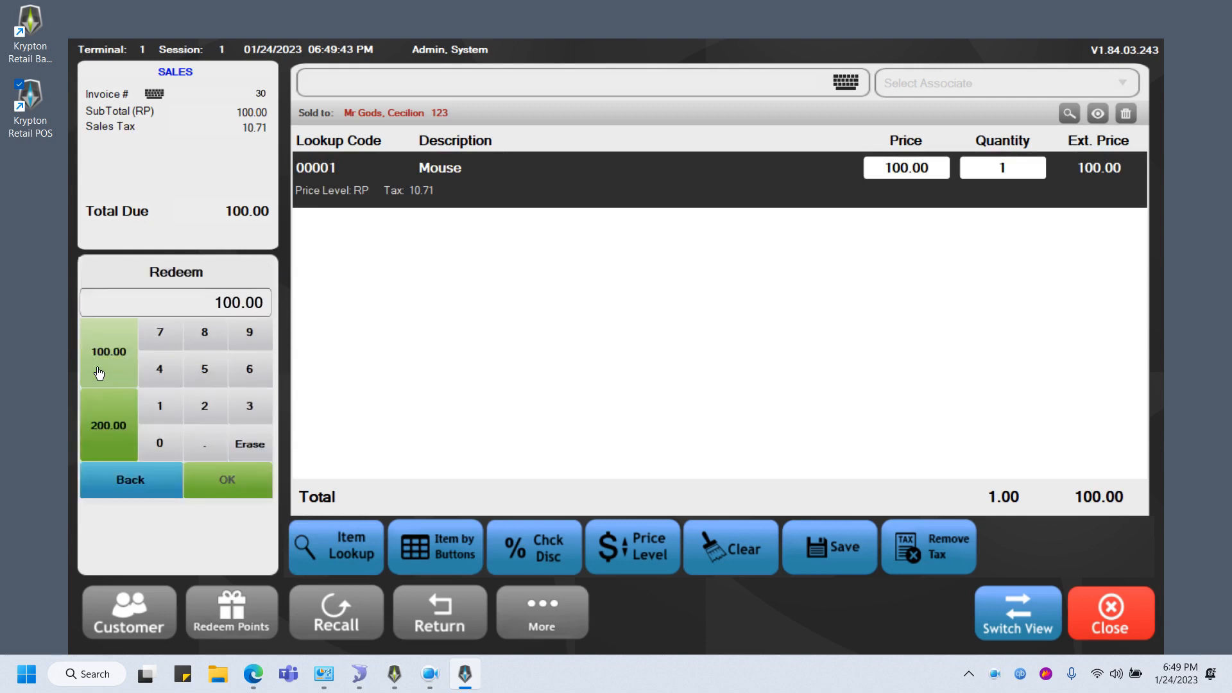
pyautogui.click(227, 479)
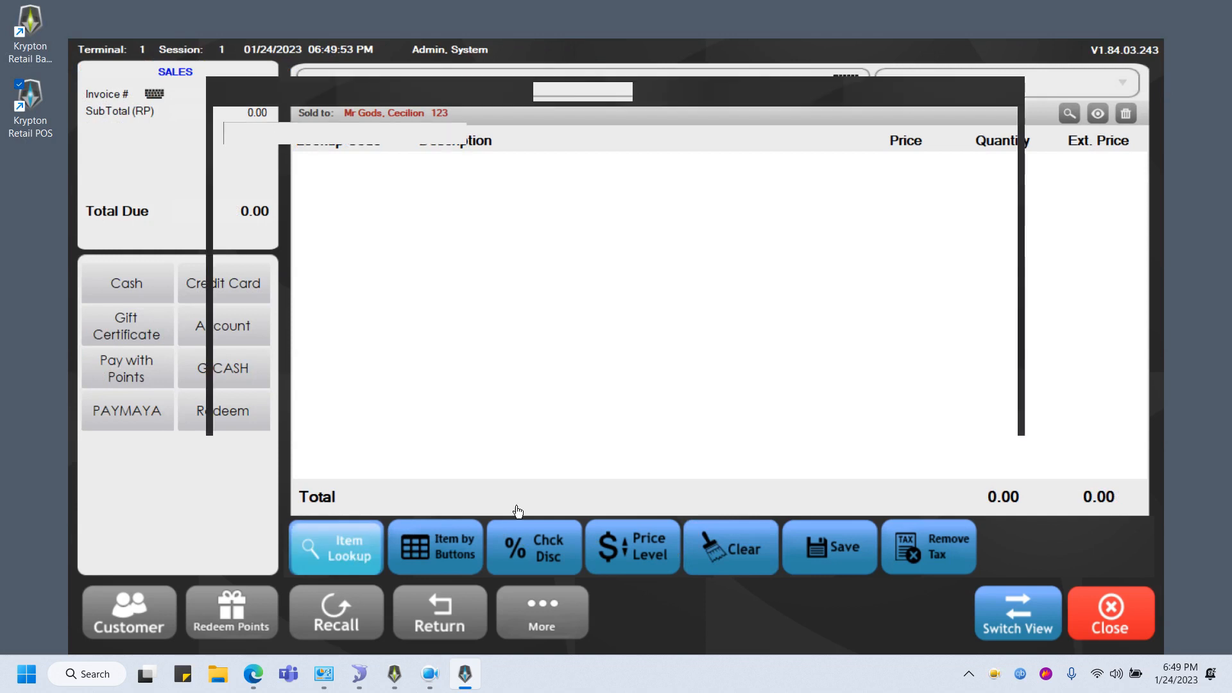
# Step: Add one Egg (Large) from page 2 of the catalogue and redeem points for the 9.00 total
pyautogui.click(336, 547)
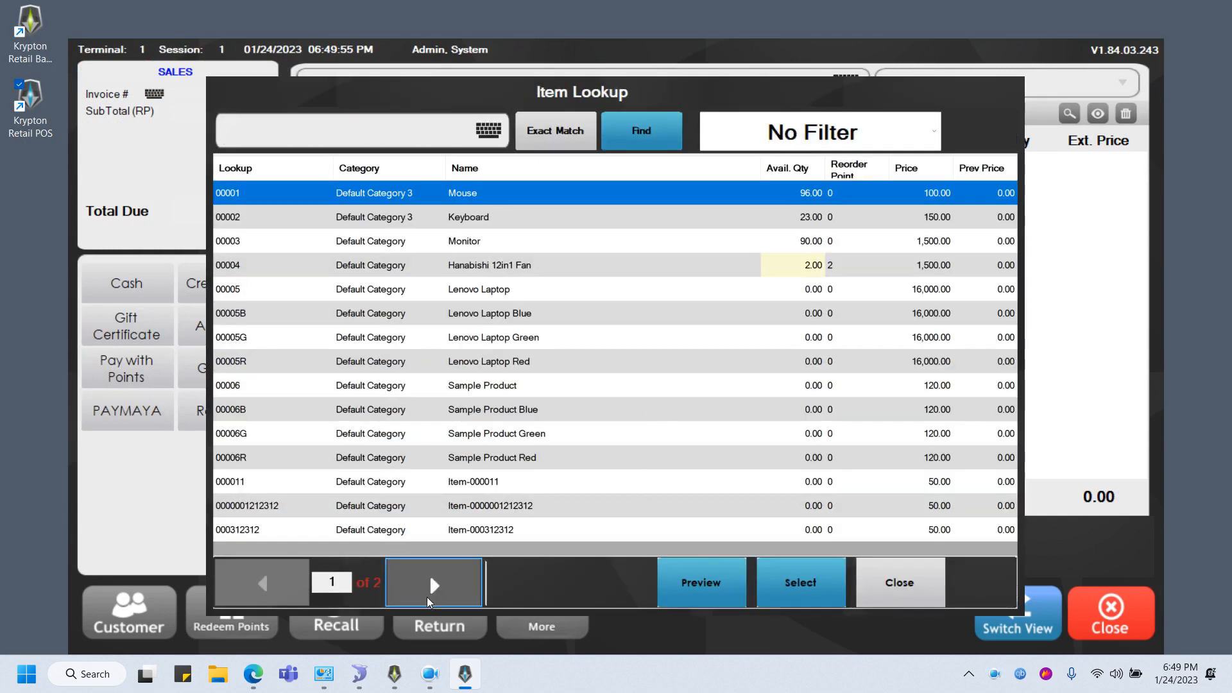
pyautogui.click(433, 582)
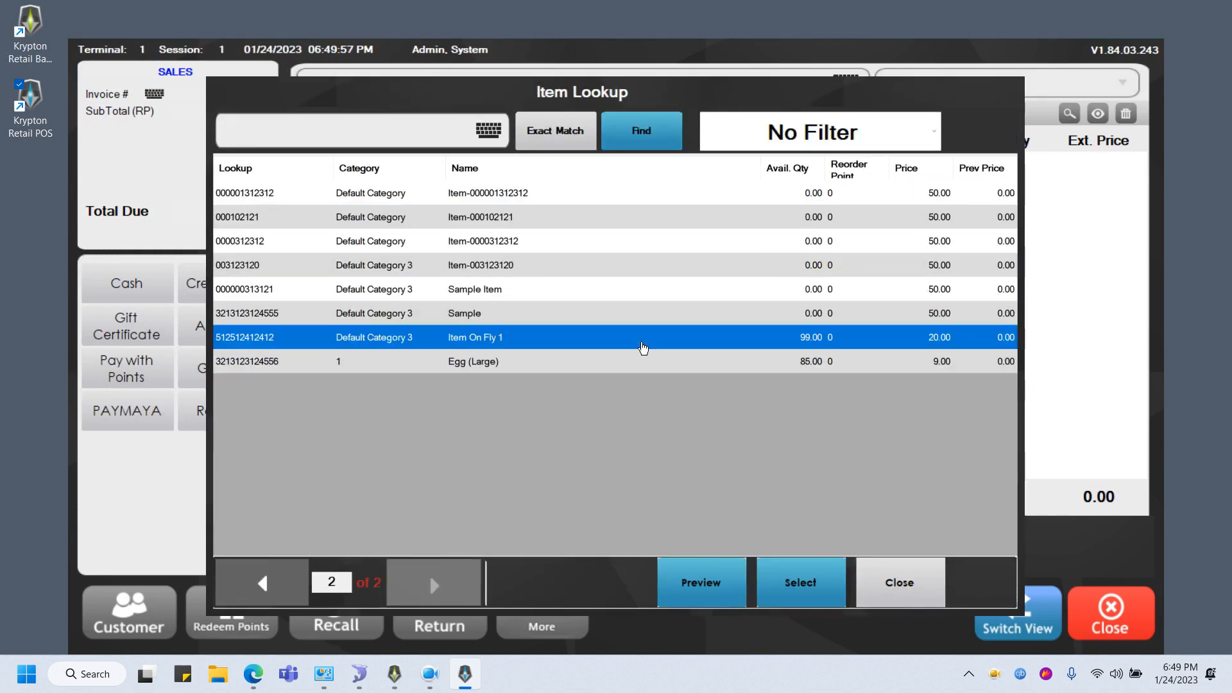
pyautogui.click(473, 360)
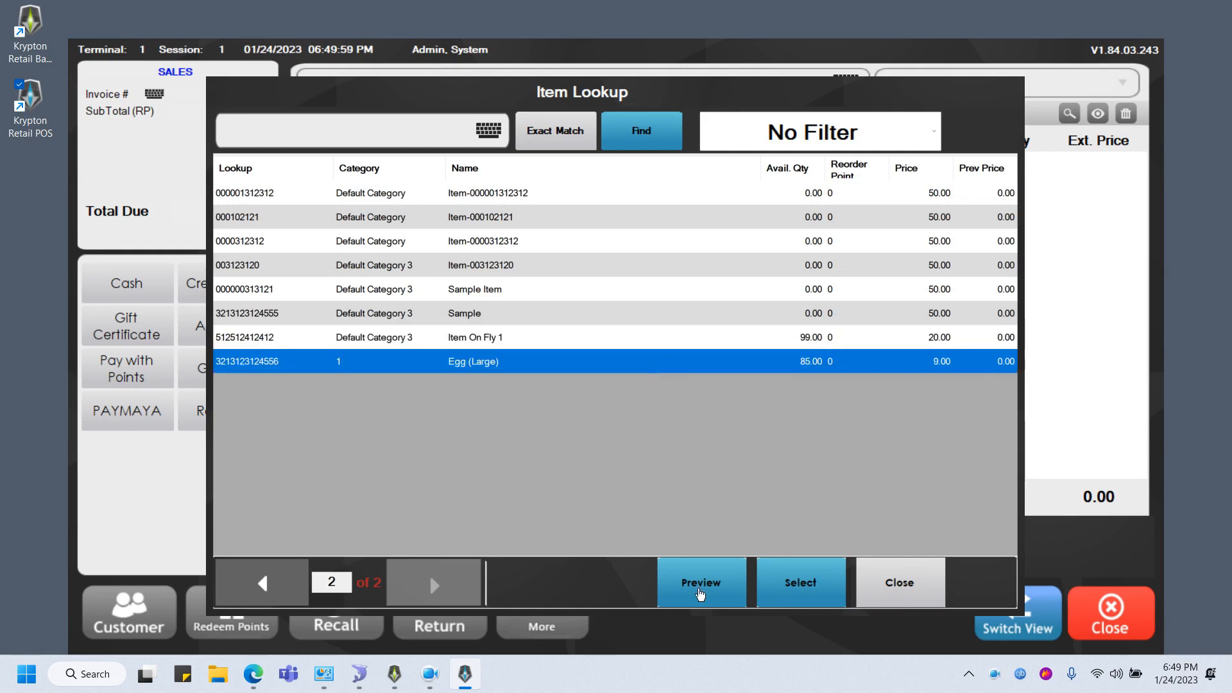
pyautogui.click(800, 582)
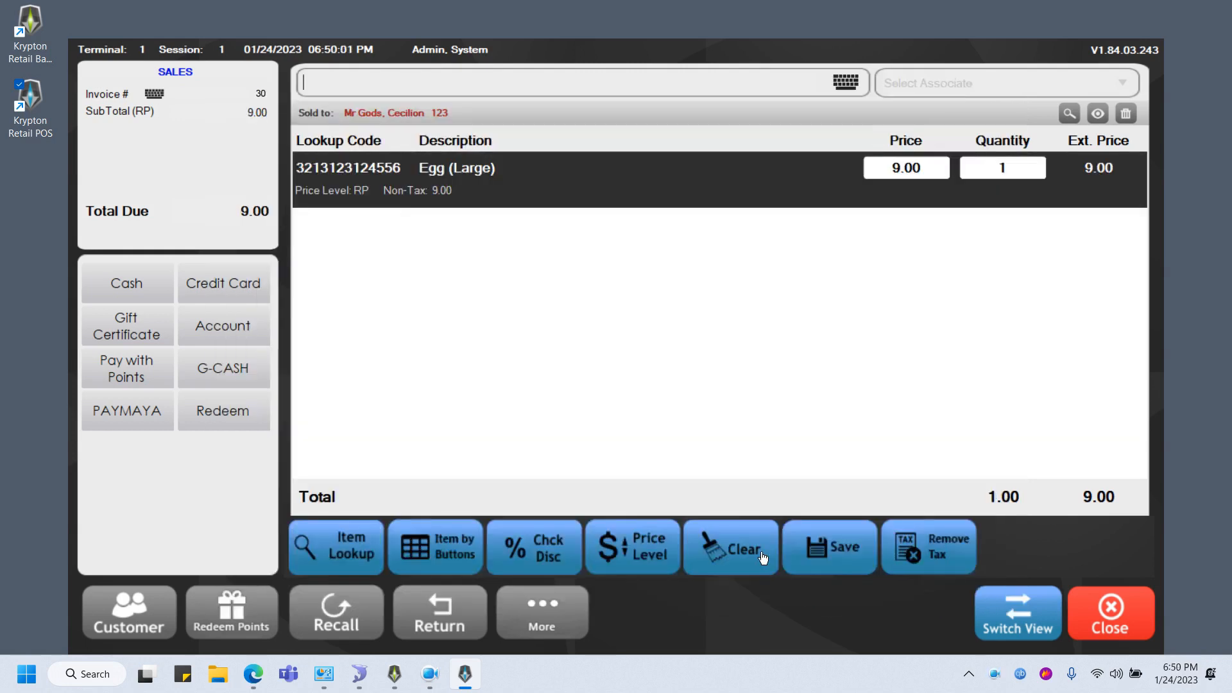
pyautogui.moveTo(1096, 187)
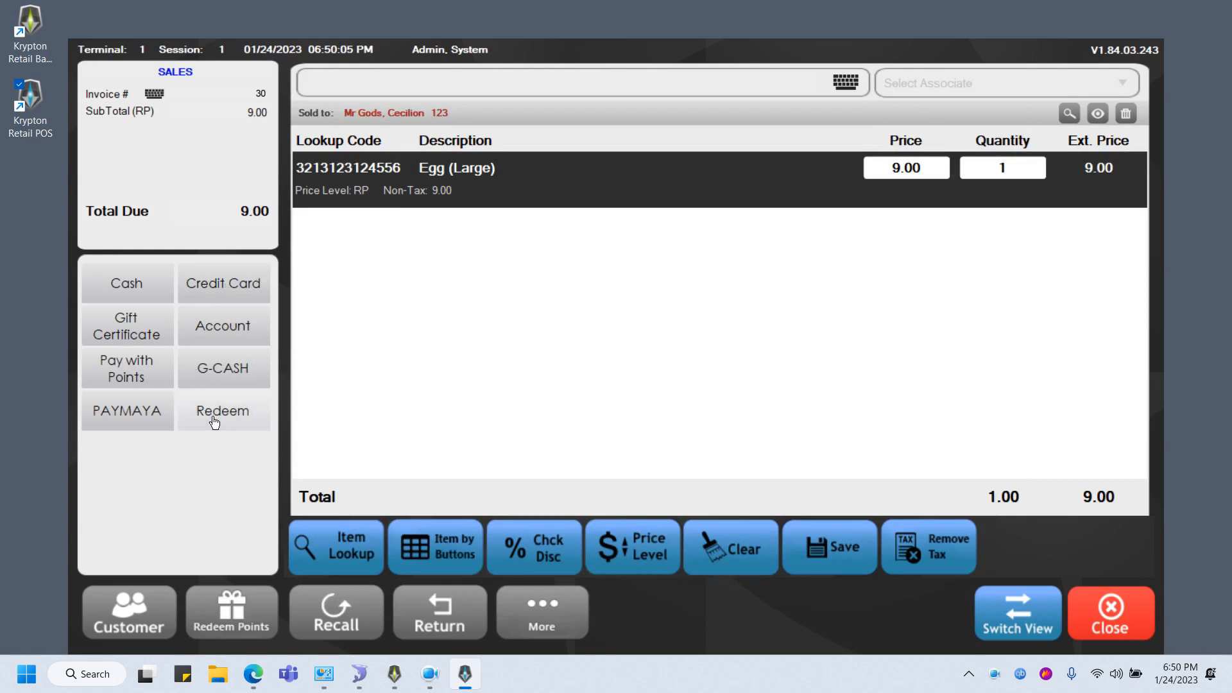
pyautogui.click(222, 410)
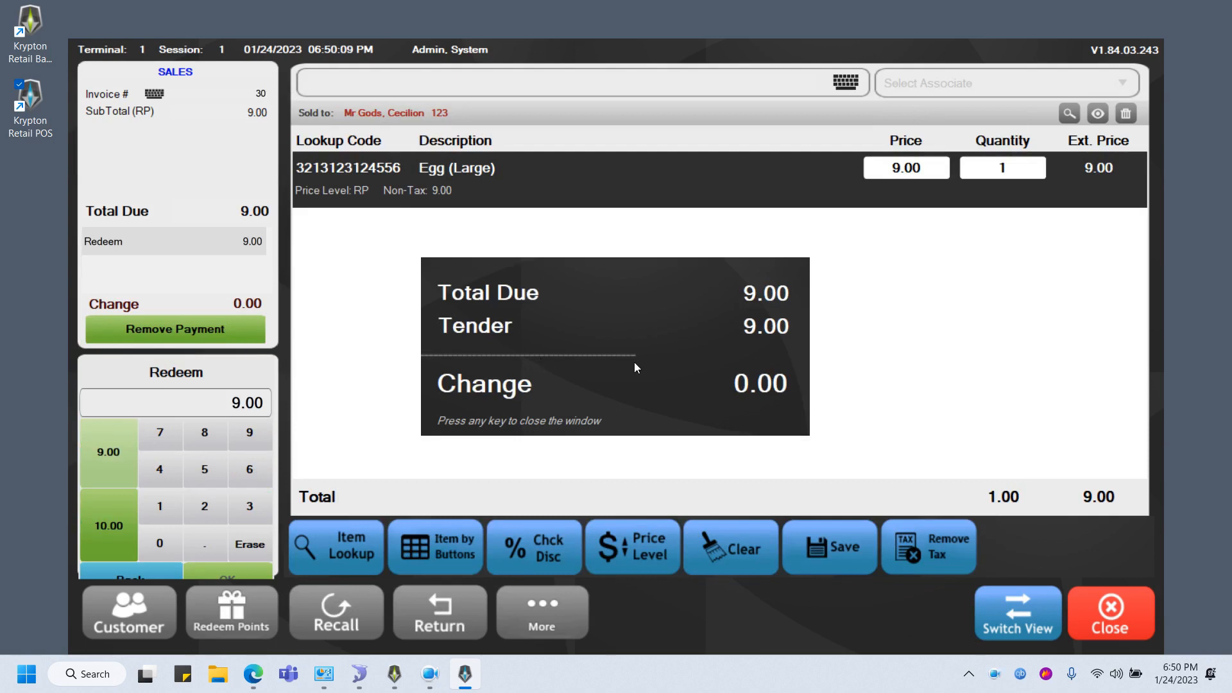
pyautogui.press('enter')
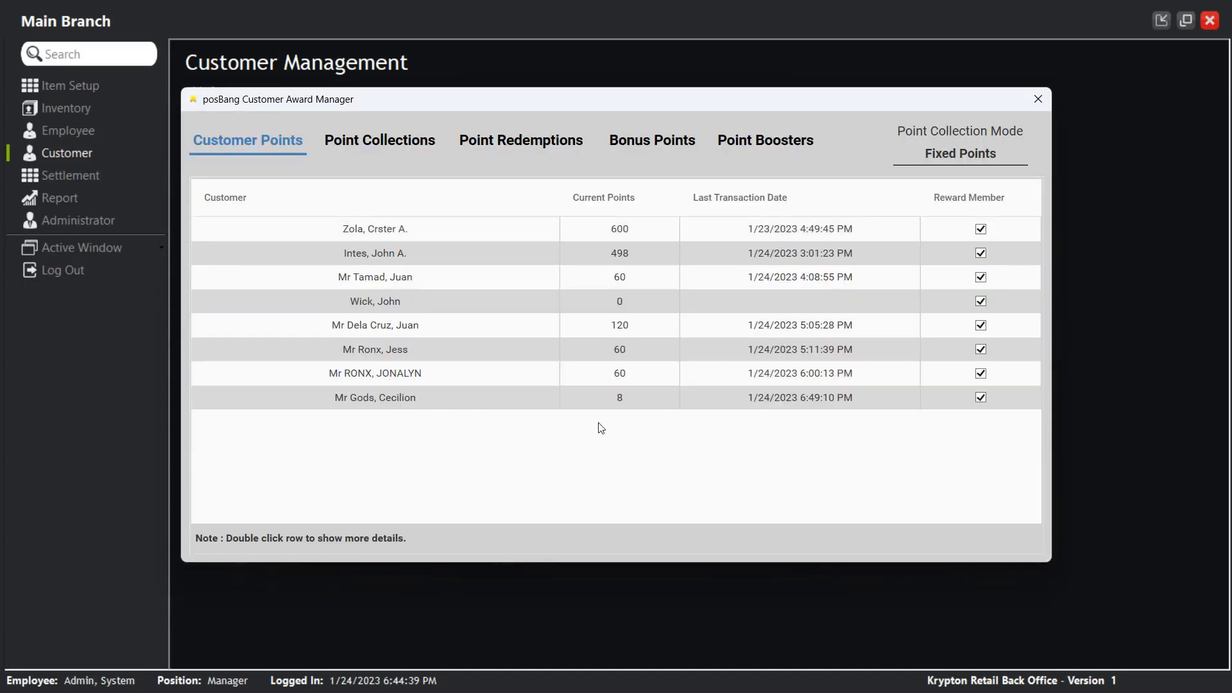
pyautogui.doubleClick(375, 396)
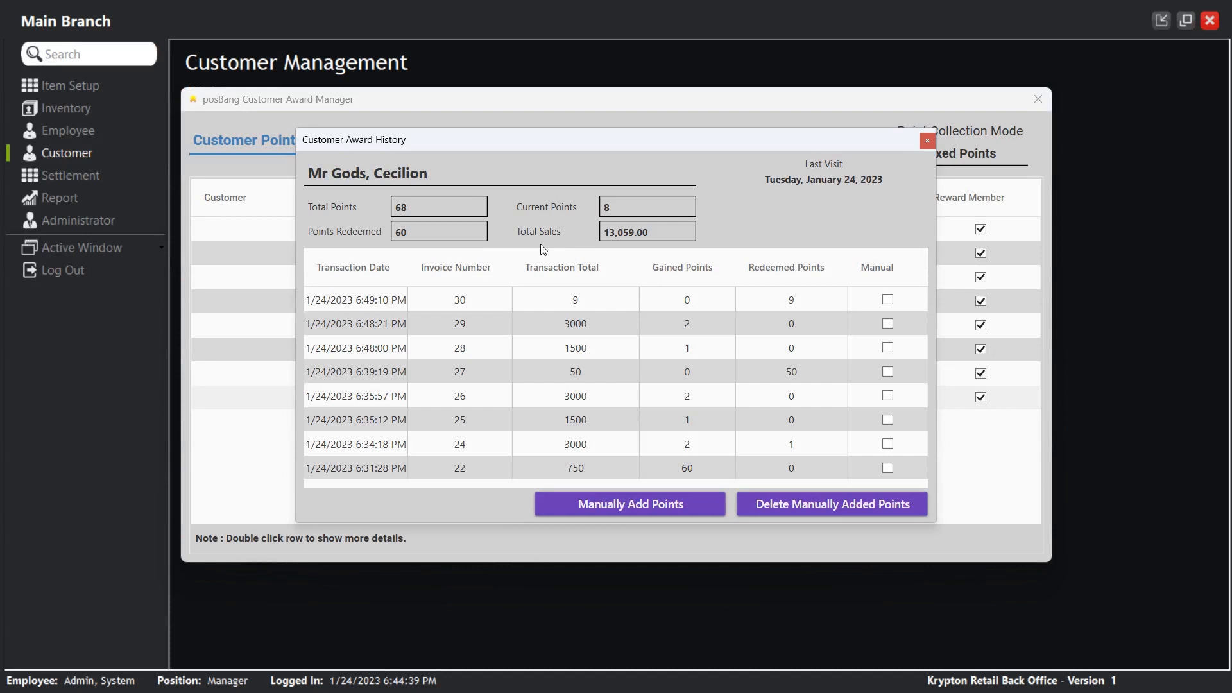
pyautogui.click(575, 300)
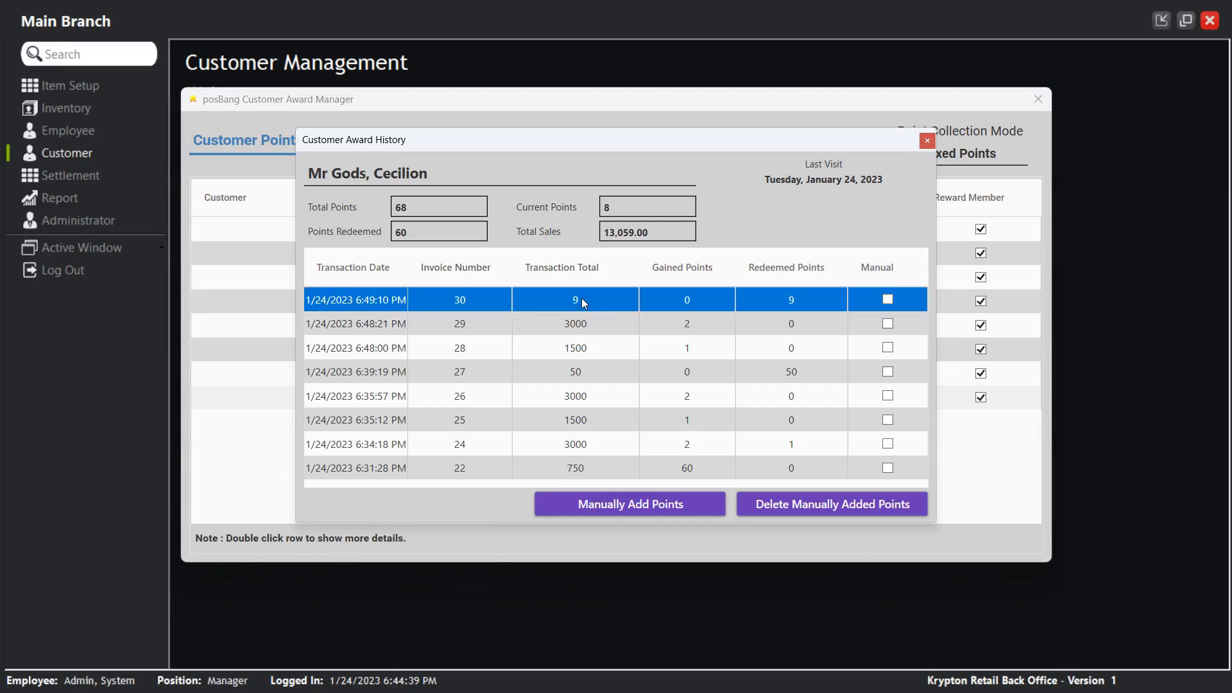
pyautogui.moveTo(469, 308)
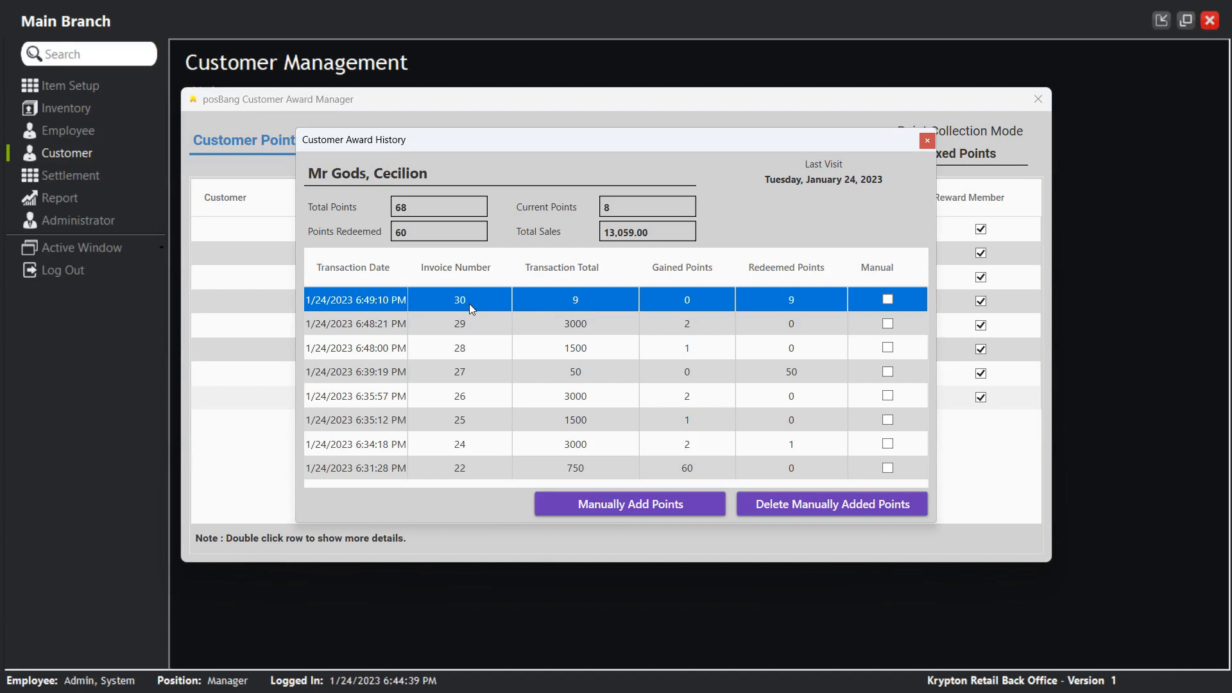
pyautogui.moveTo(797, 308)
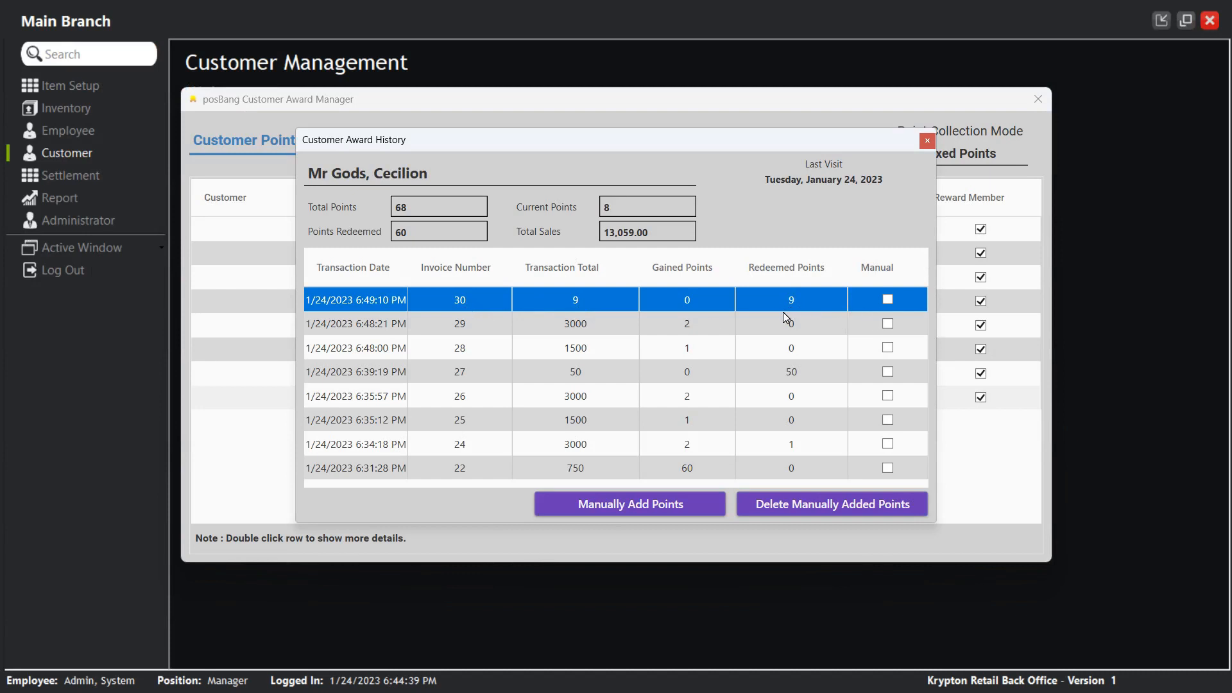
pyautogui.click(927, 141)
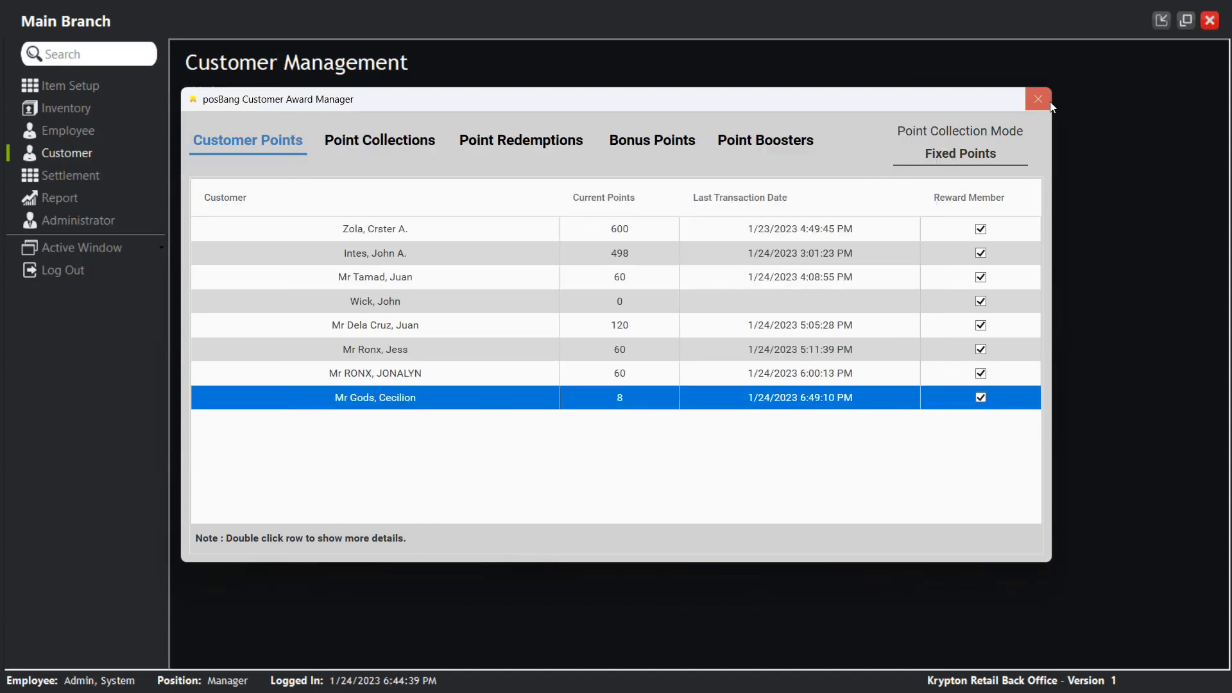